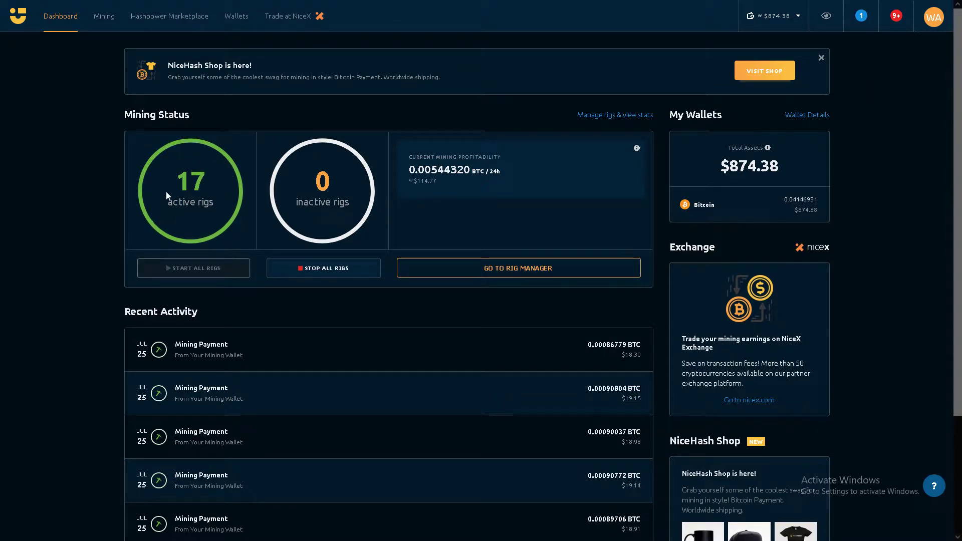
mouse_move(193, 229)
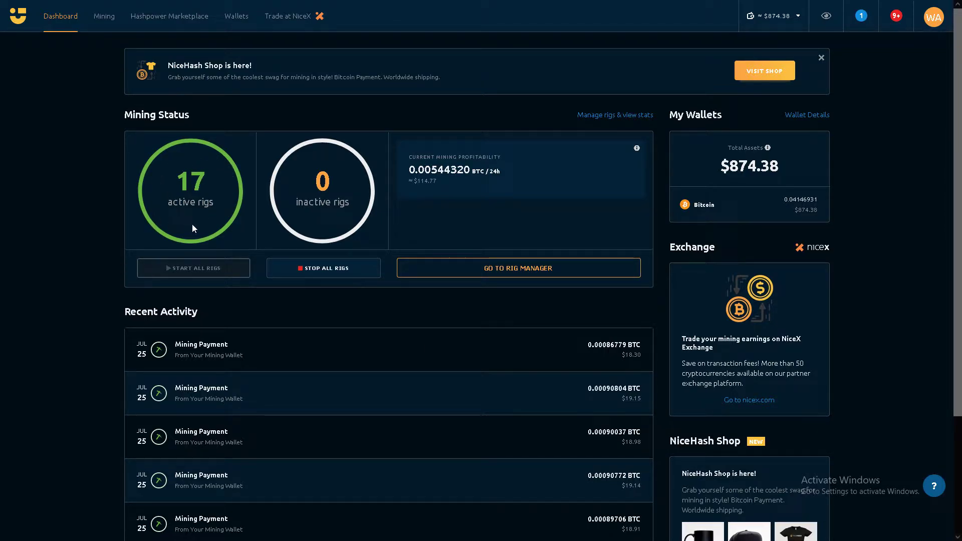
mouse_move(103, 16)
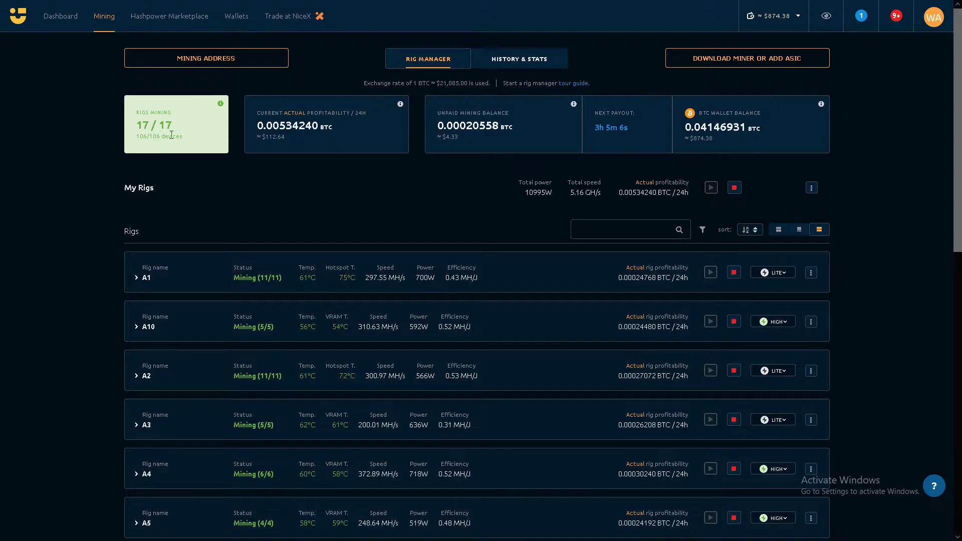
mouse_move(490, 297)
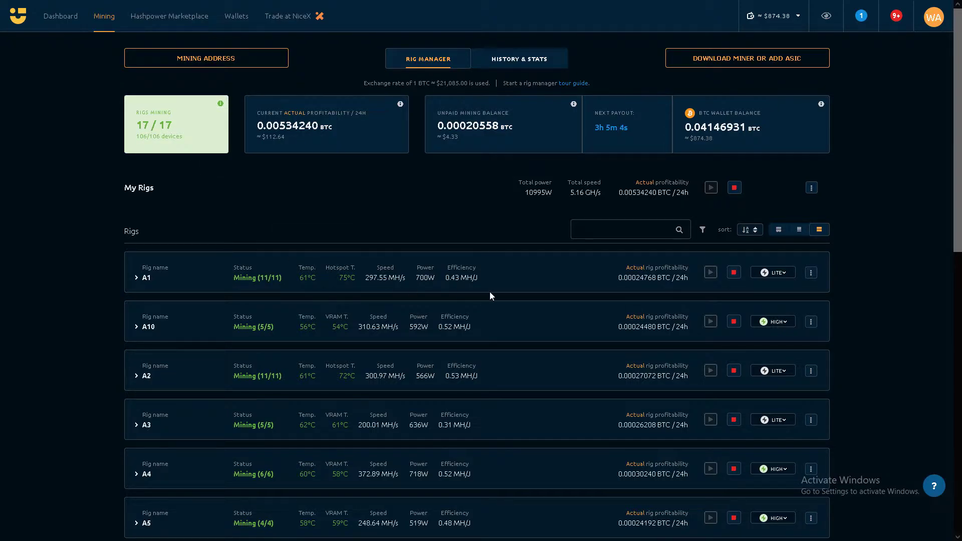
Expand rig A1 to check its GPUs, collapse it, then expand rig A10's five RTX 3070 cards.
scroll(down, 3)
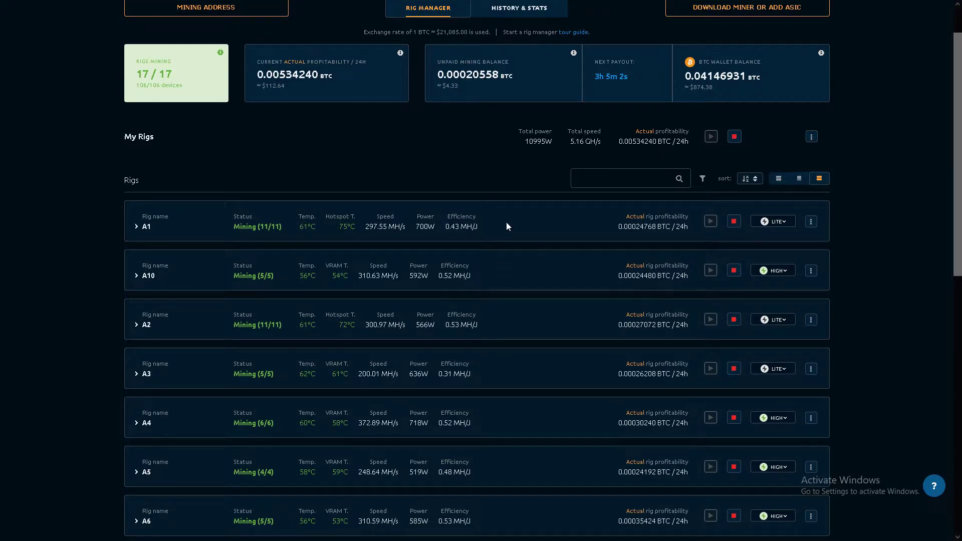
click(135, 226)
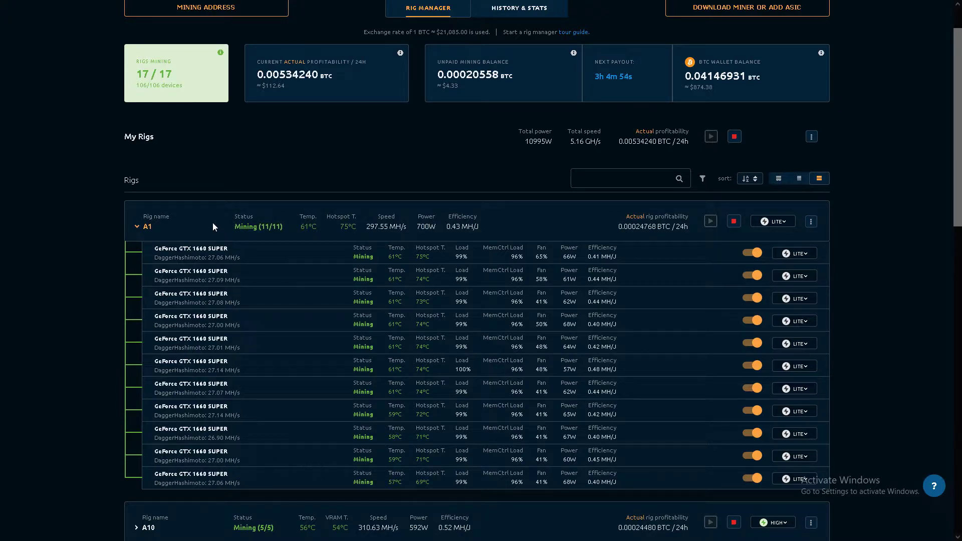
click(135, 226)
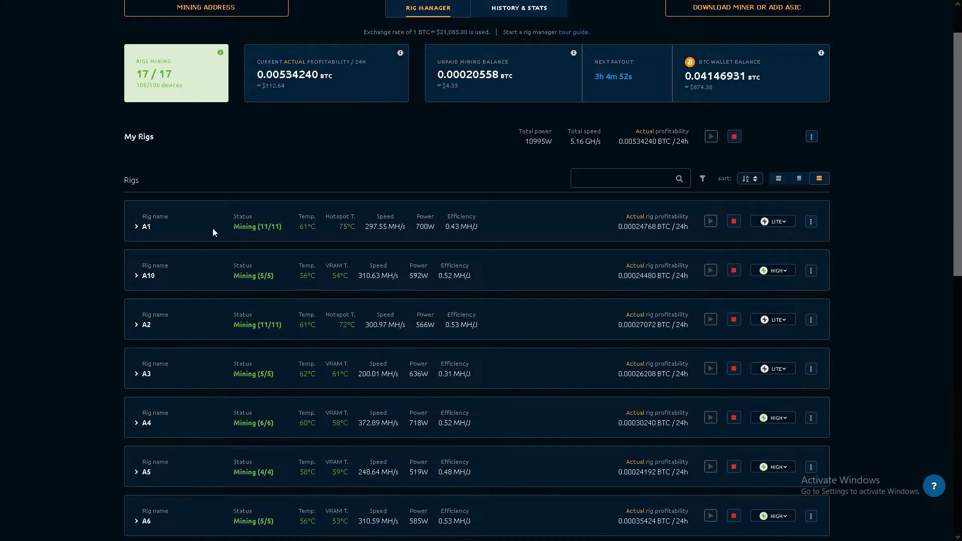
click(137, 276)
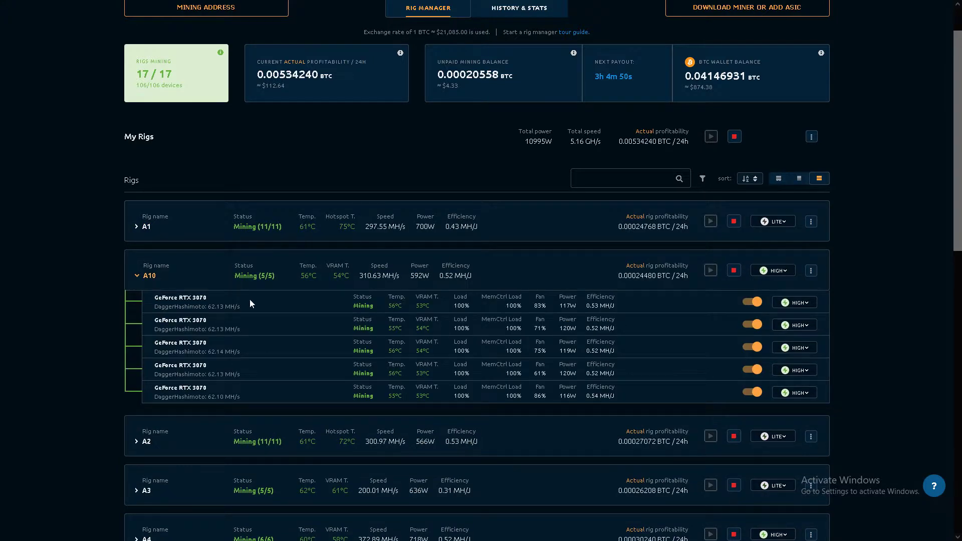
mouse_move(250, 407)
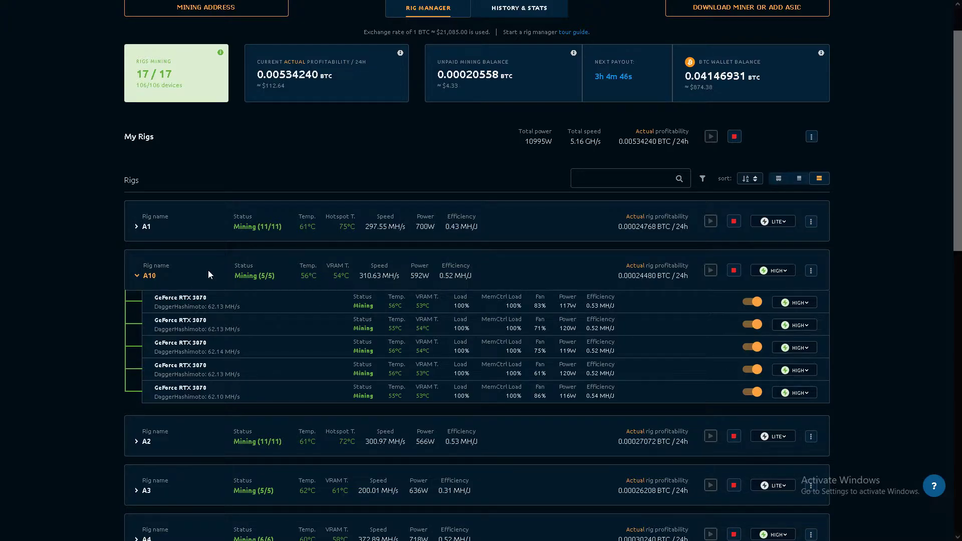
Expand rig A2's eleven GTX 1660 Ti cards, collapse it, then expand rig A3's devices.
click(136, 274)
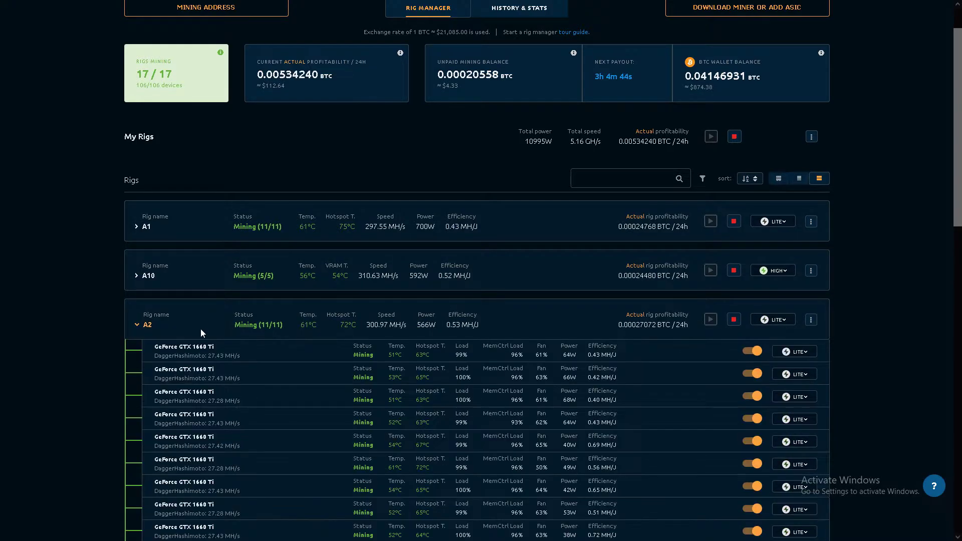
scroll(down, 3)
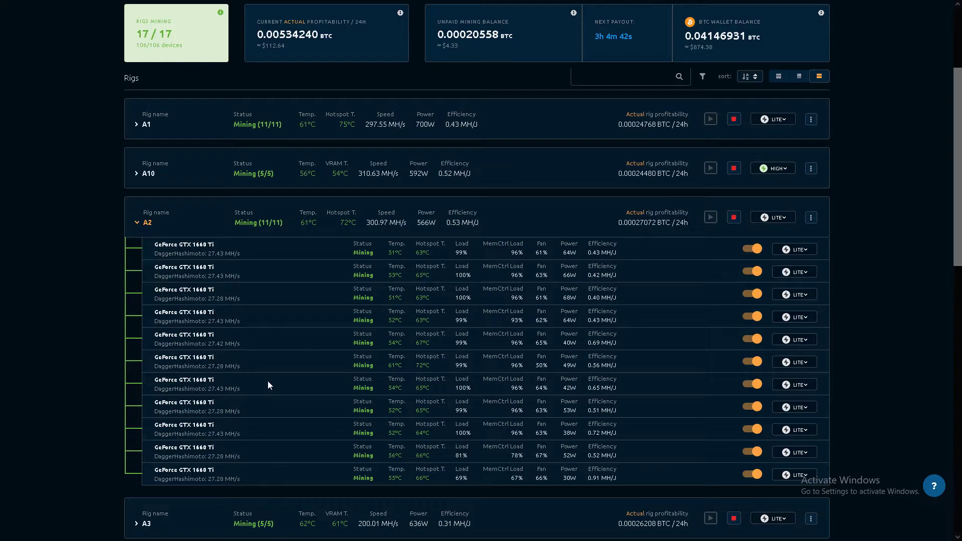
mouse_move(248, 266)
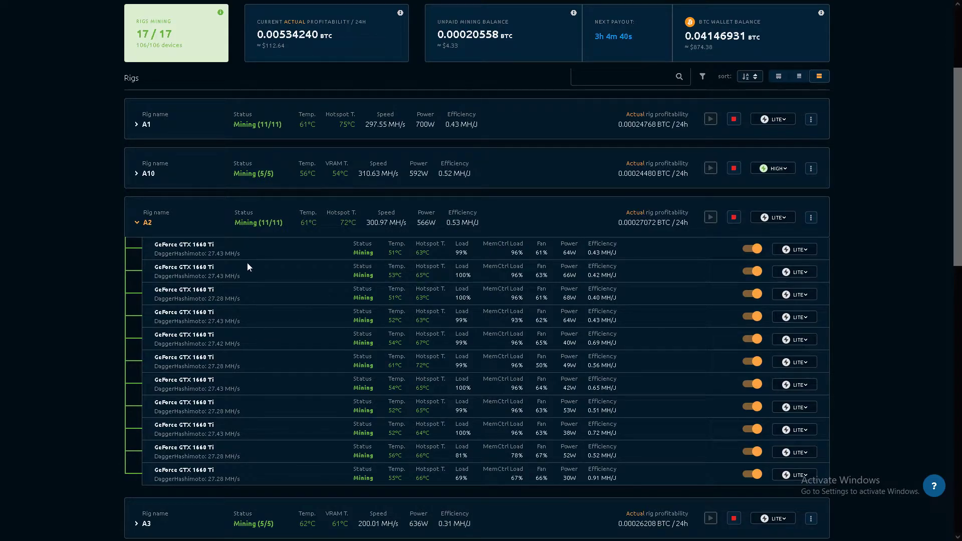
mouse_move(202, 218)
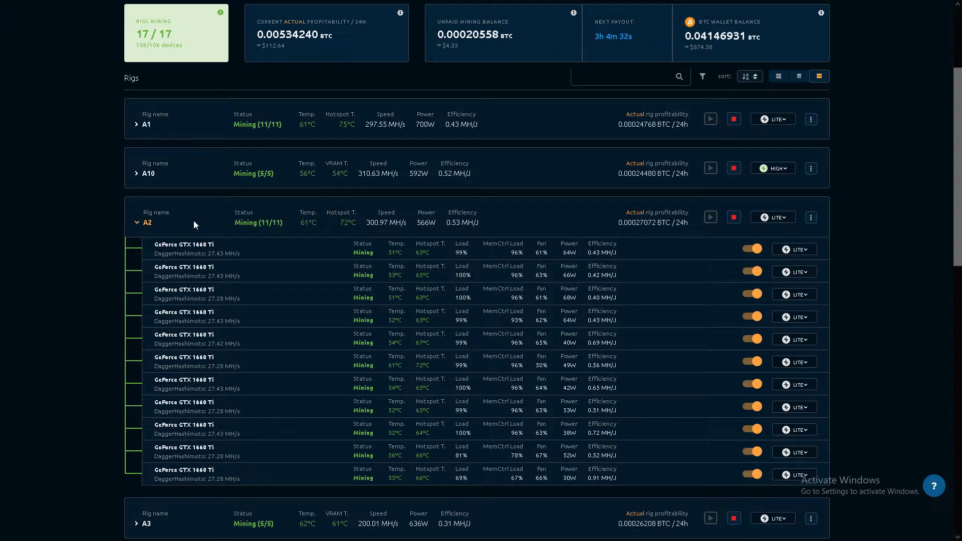
click(136, 223)
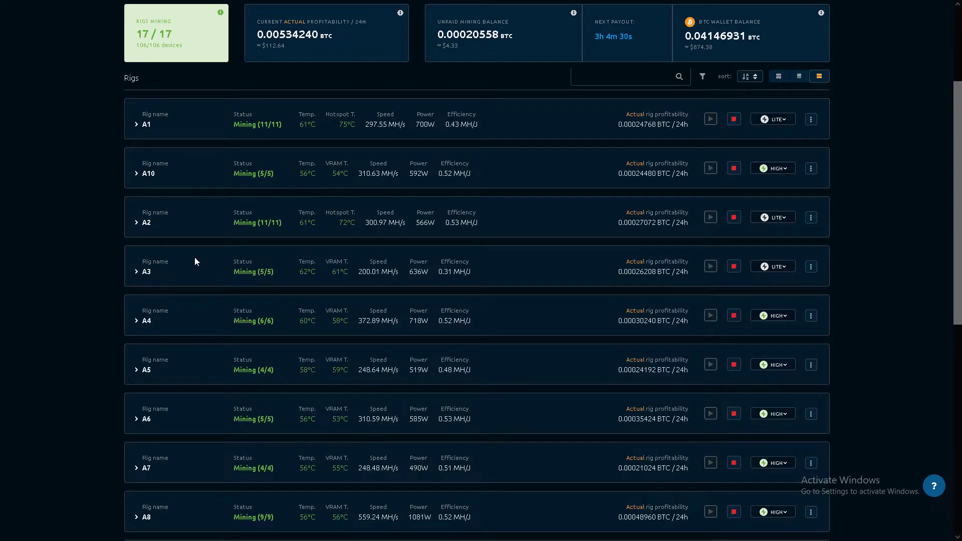
click(136, 272)
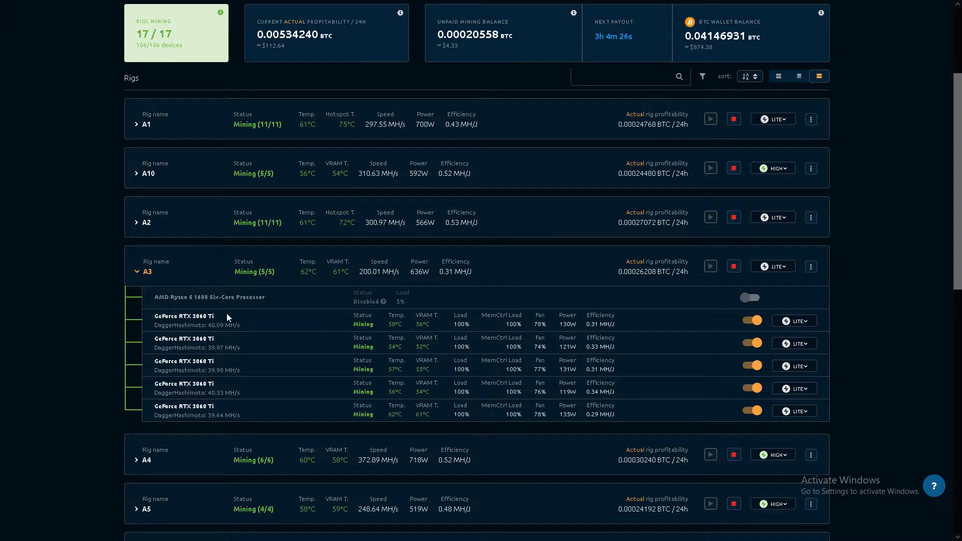
mouse_move(234, 366)
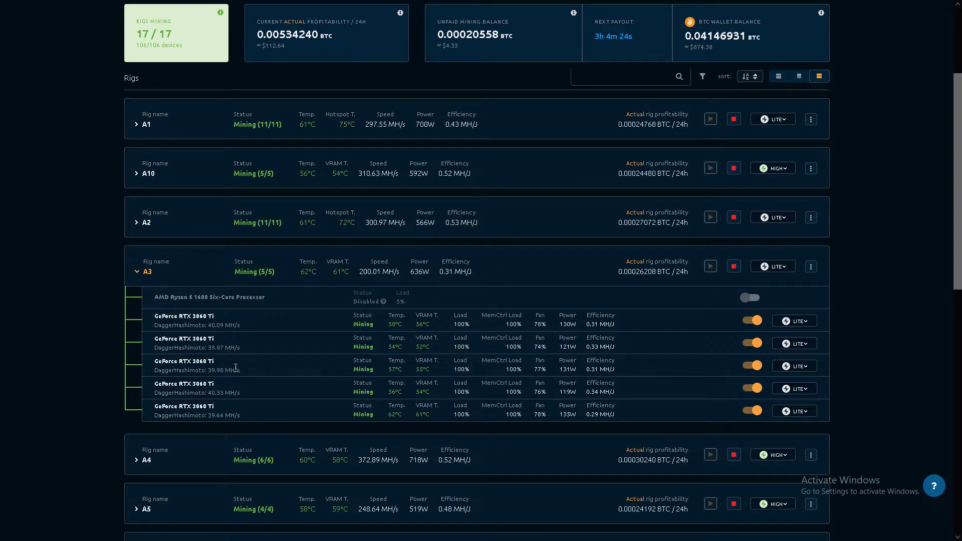
mouse_move(231, 409)
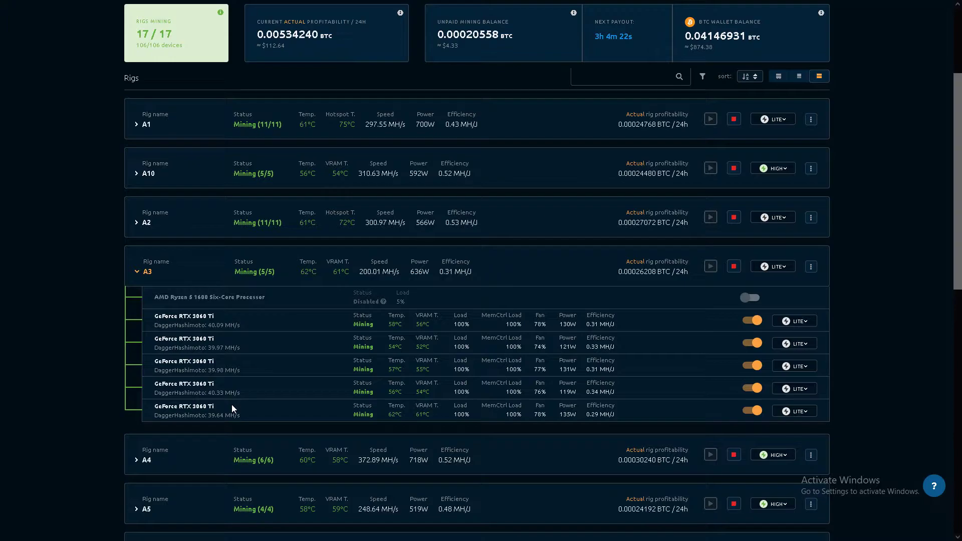
mouse_move(232, 407)
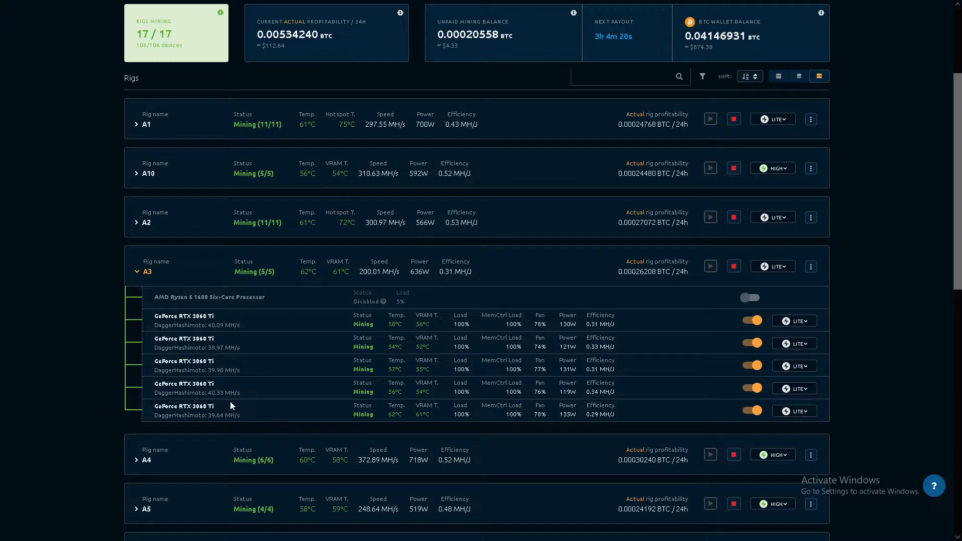
mouse_move(234, 402)
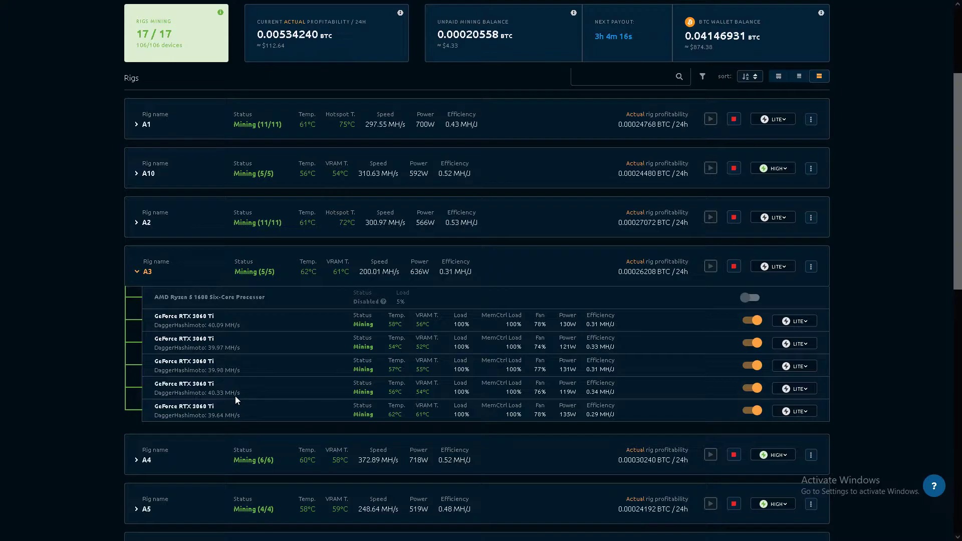
mouse_move(226, 324)
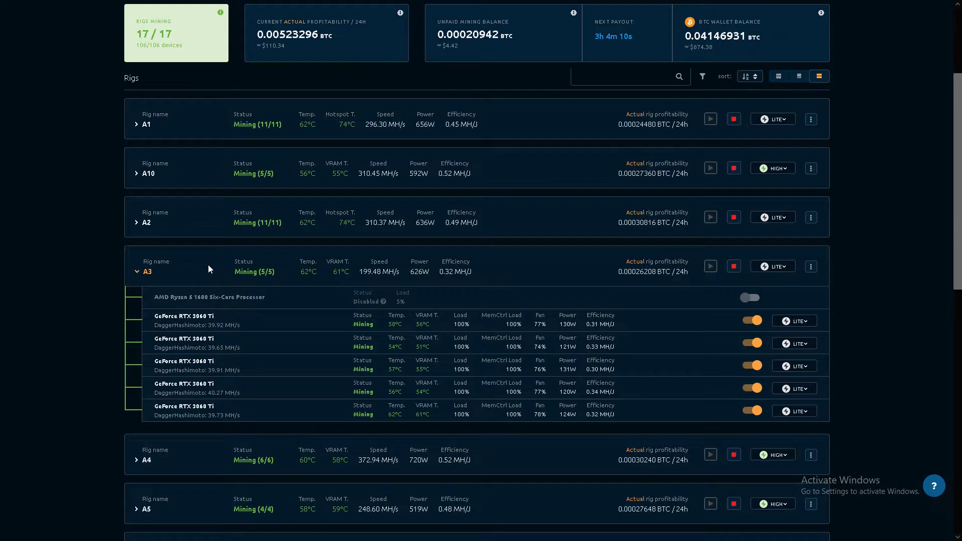
Collapse rig A3, then expand rig A4 to check its devices and collapse it.
click(137, 272)
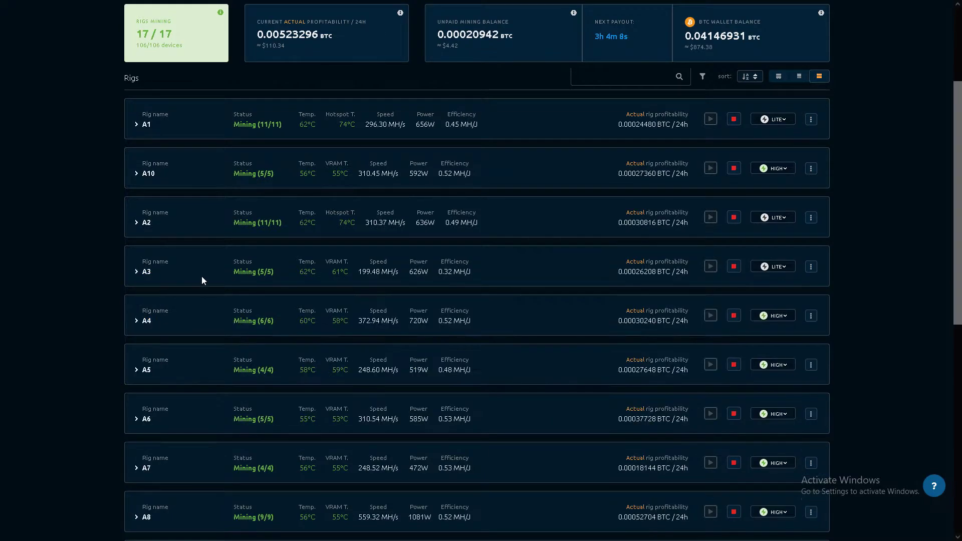
click(145, 320)
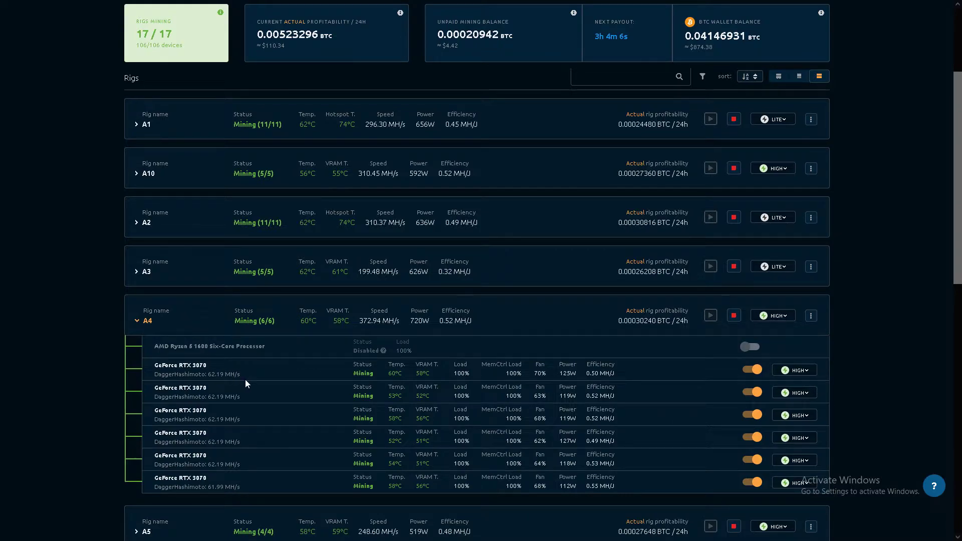
scroll(down, 3)
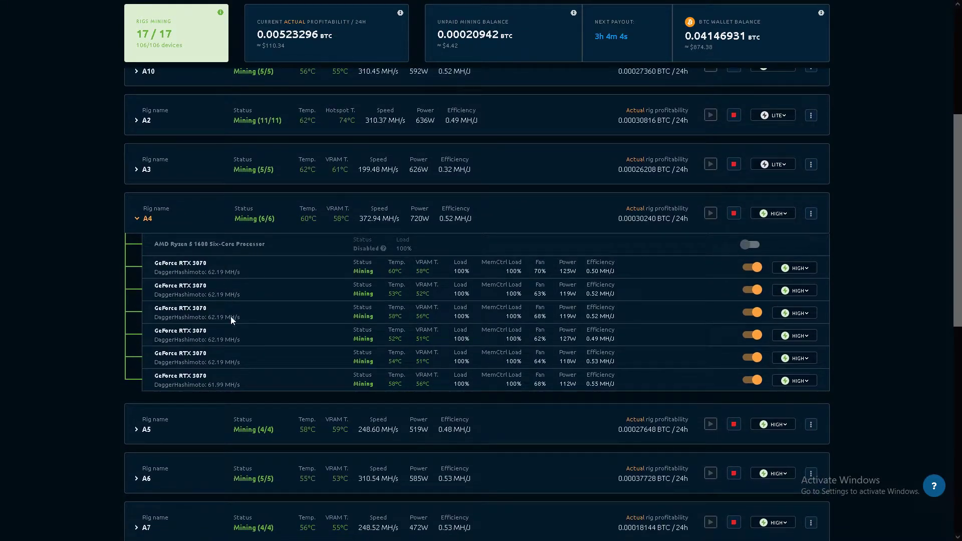
mouse_move(224, 373)
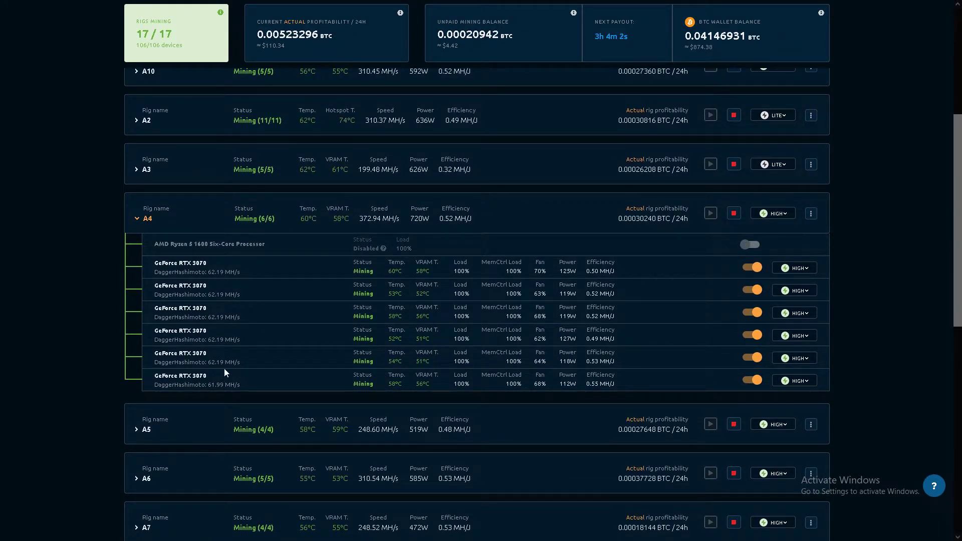
mouse_move(197, 231)
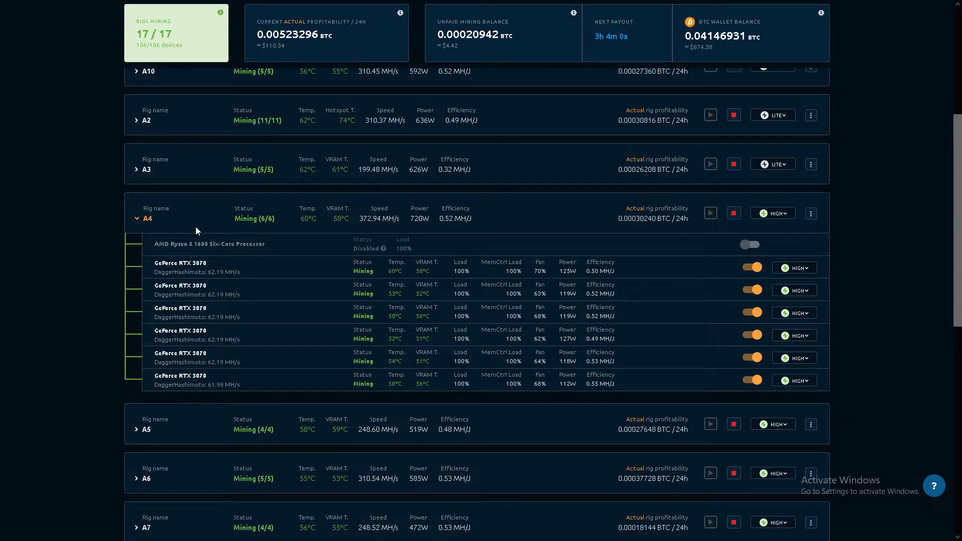
click(137, 218)
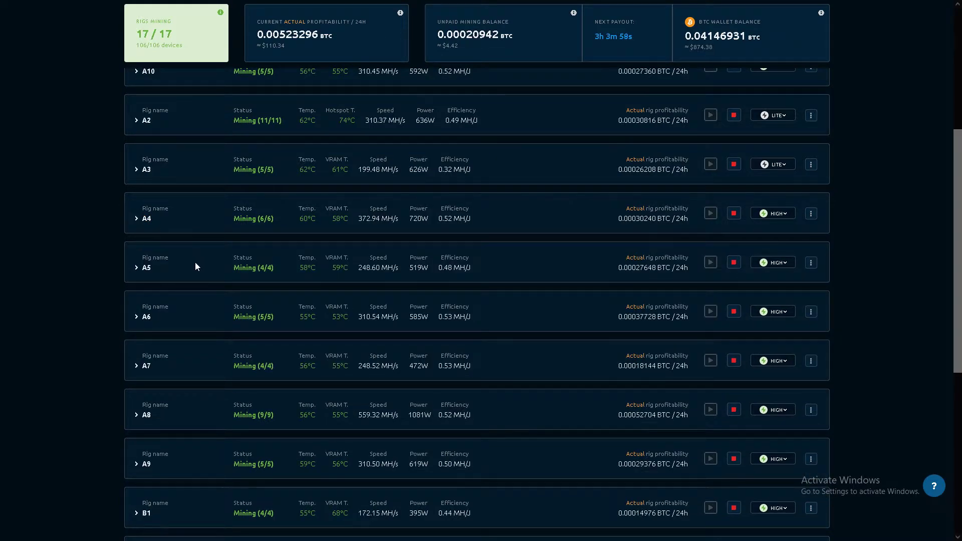
Expand rig A5 and switch its disabled RTX 3070 card back to mining.
click(137, 267)
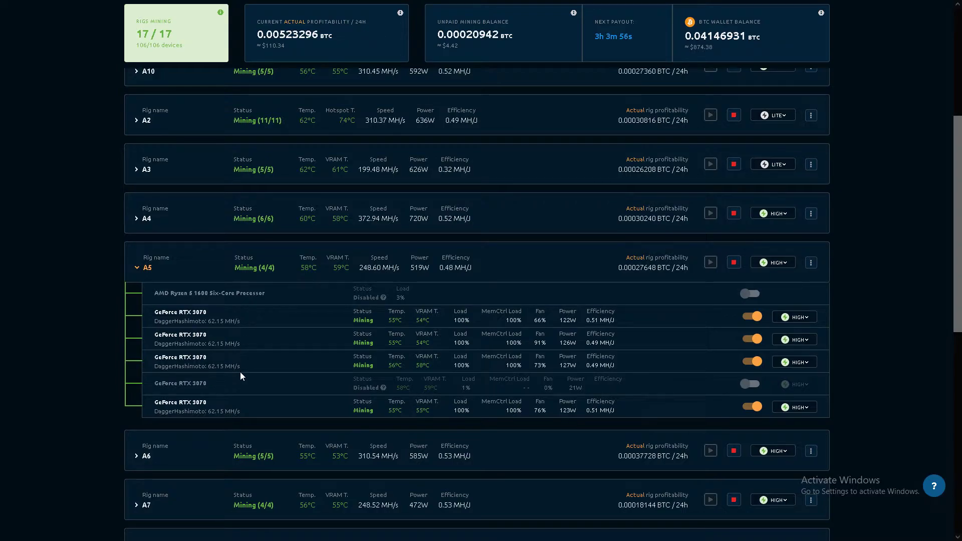
mouse_move(228, 388)
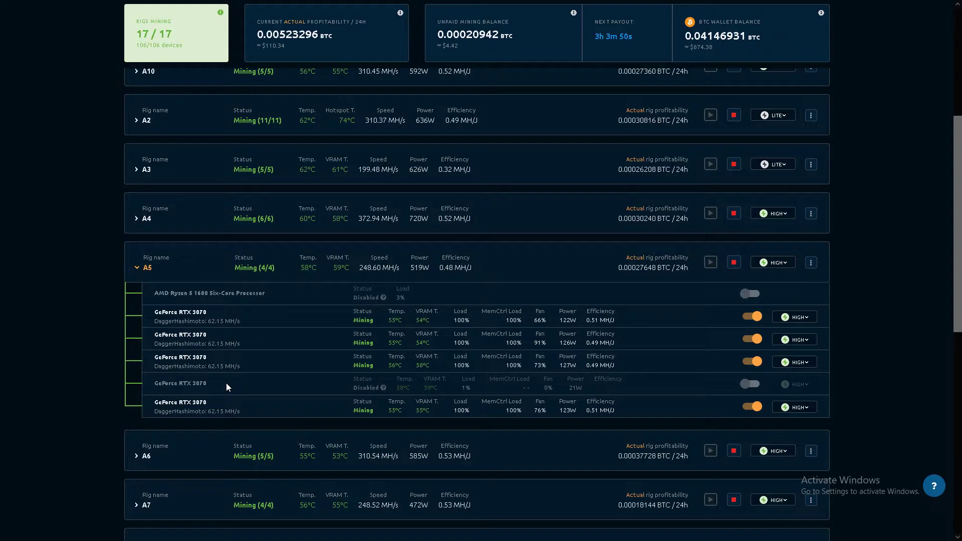
mouse_move(750, 385)
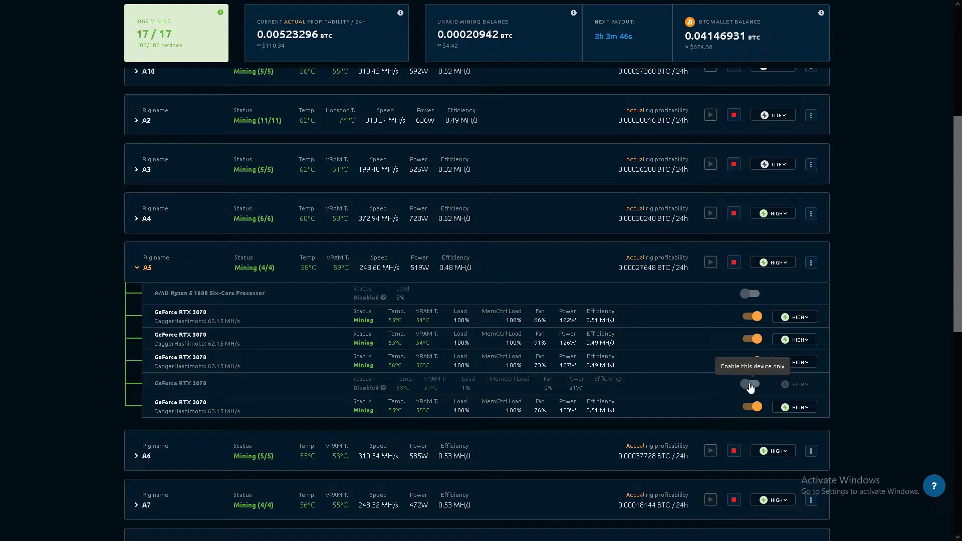
click(750, 384)
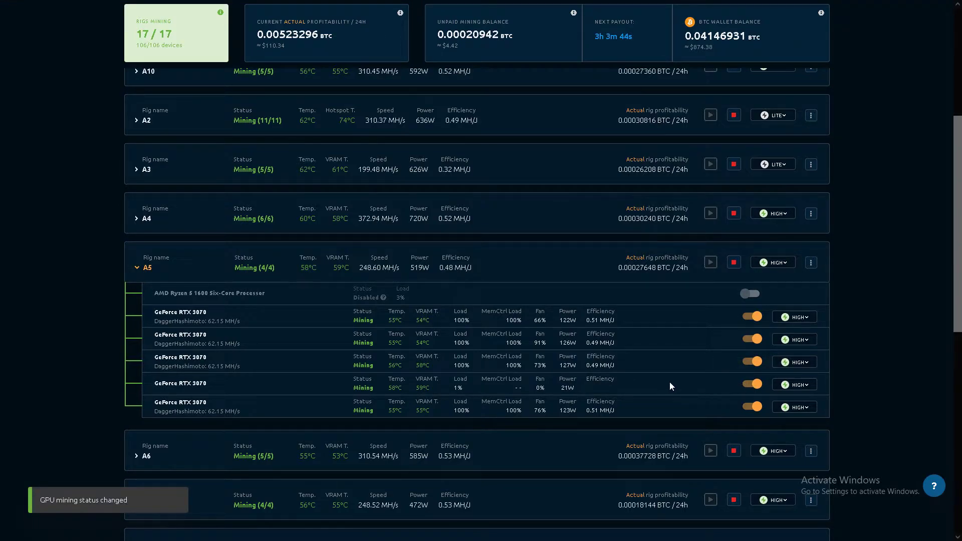
mouse_move(192, 270)
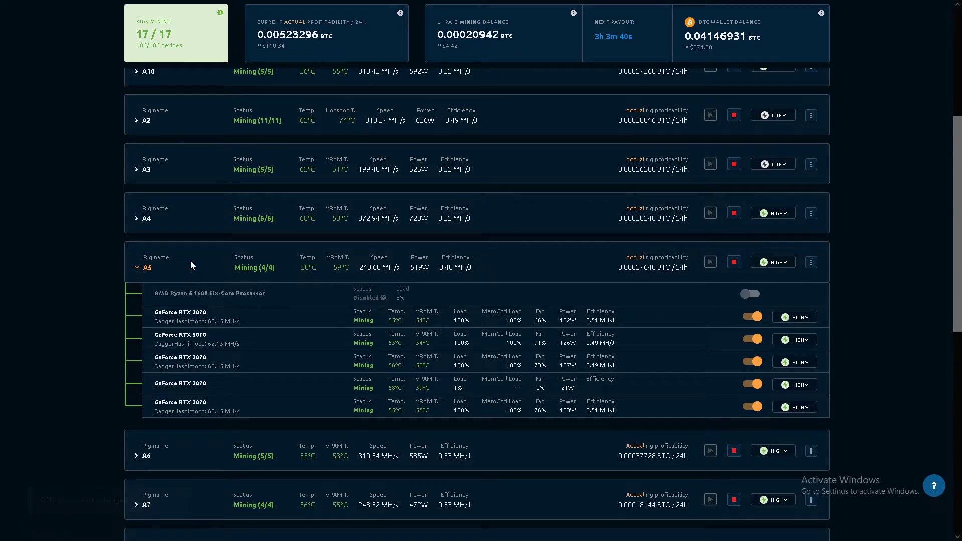
Expand rig A6, reopen and collapse rig A5, then expand rig A7's four RTX 3070 cards.
click(138, 267)
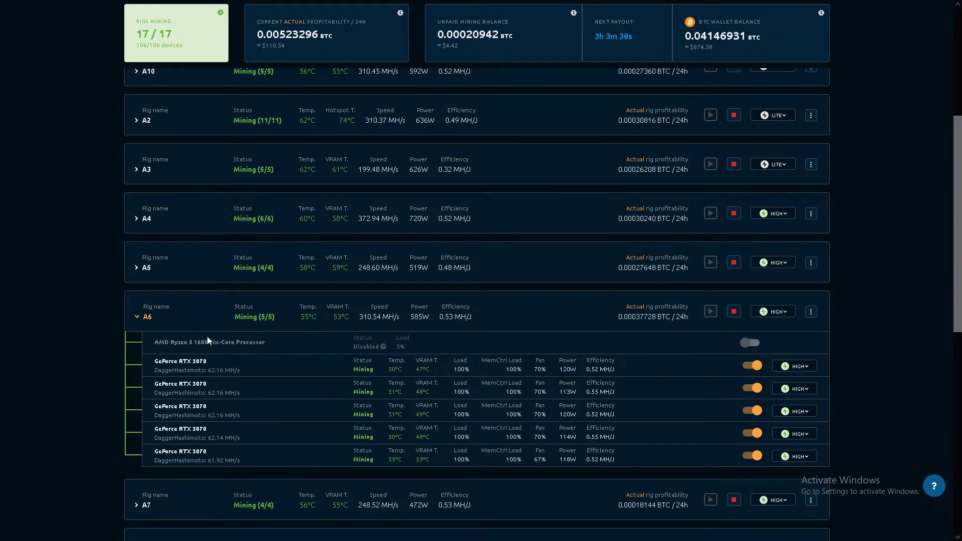
scroll(down, 3)
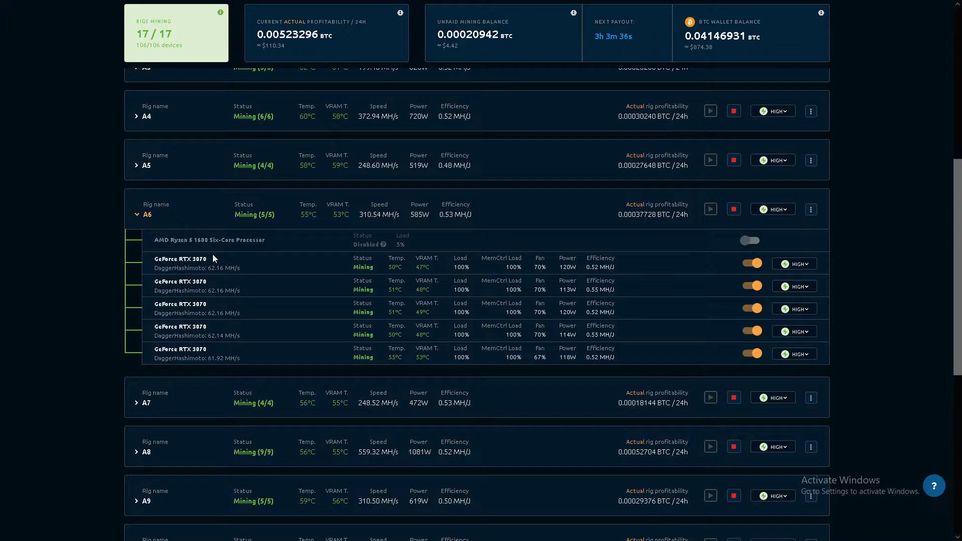
mouse_move(199, 217)
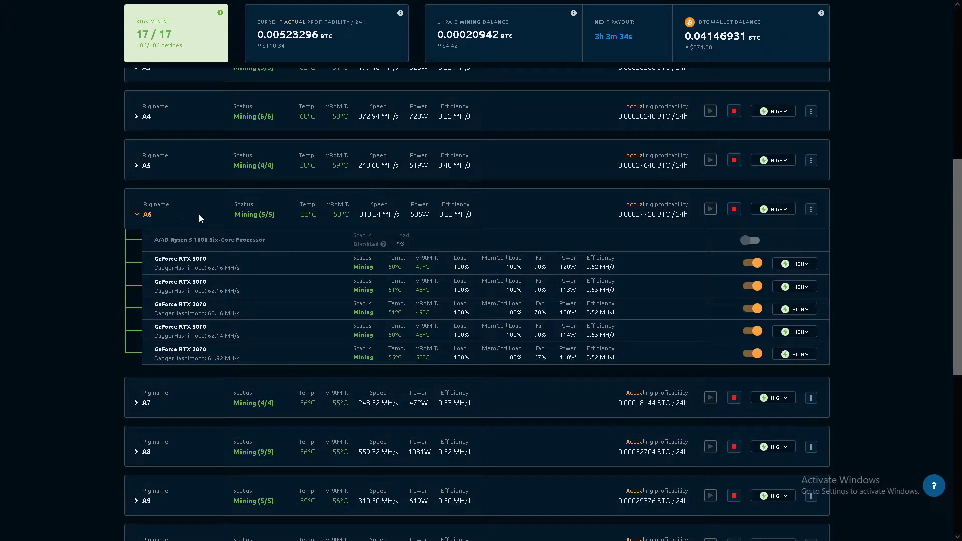
click(136, 165)
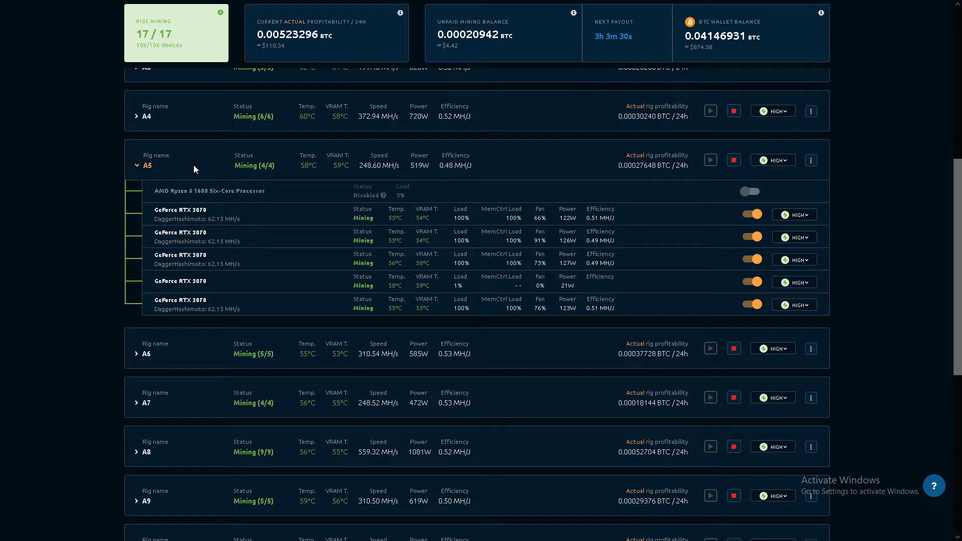
mouse_move(254, 286)
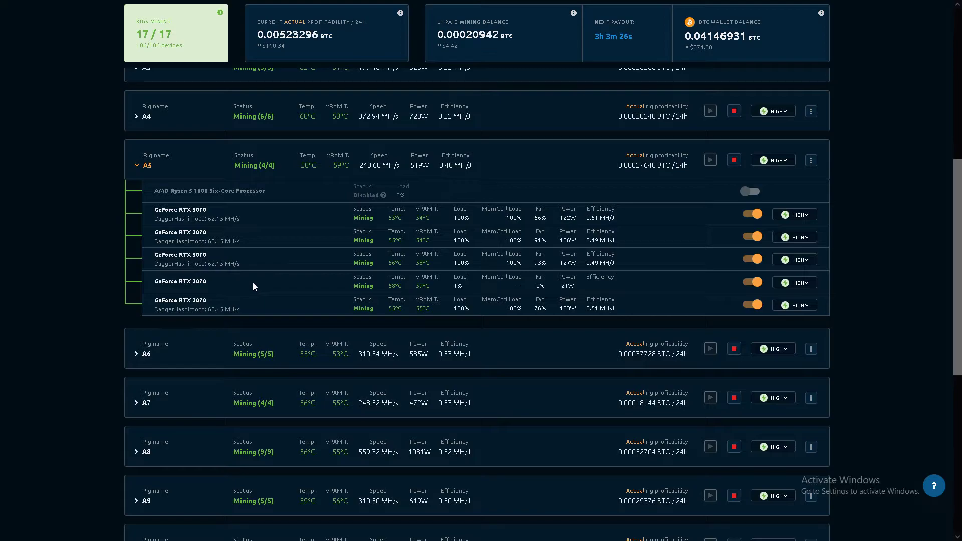
click(137, 165)
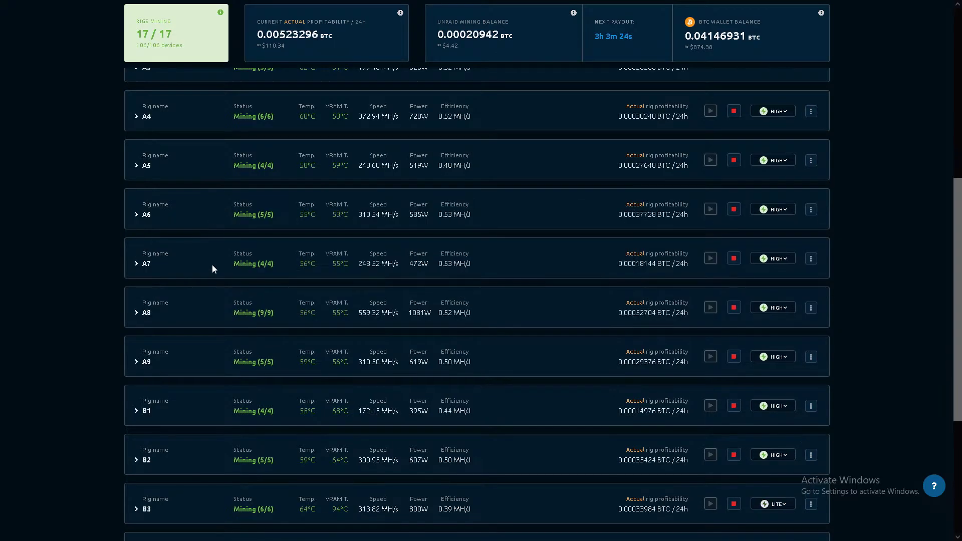
click(135, 263)
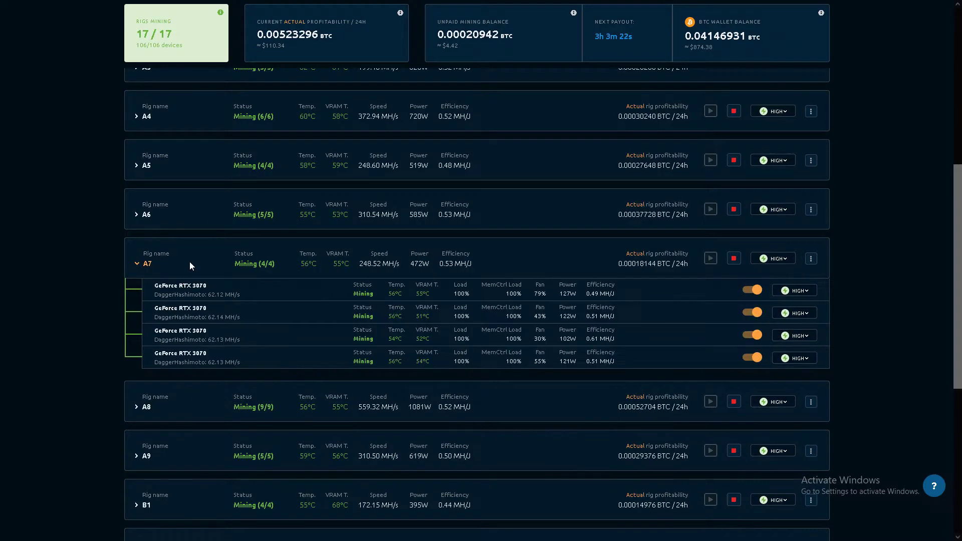
mouse_move(246, 359)
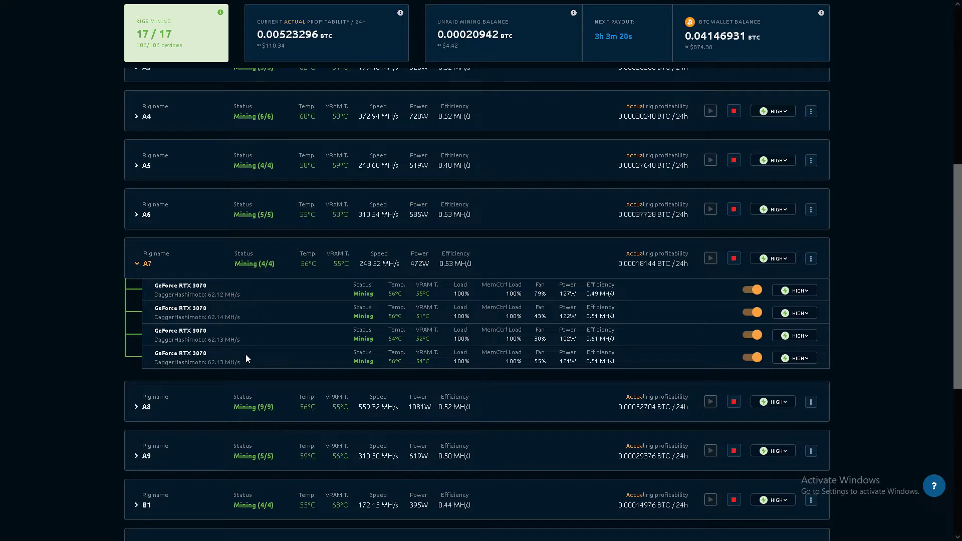
mouse_move(246, 328)
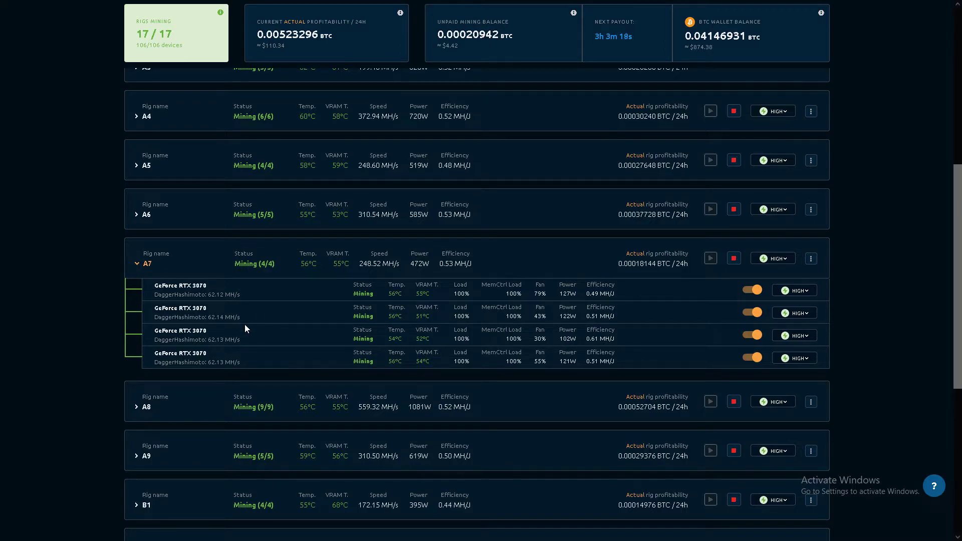
mouse_move(250, 302)
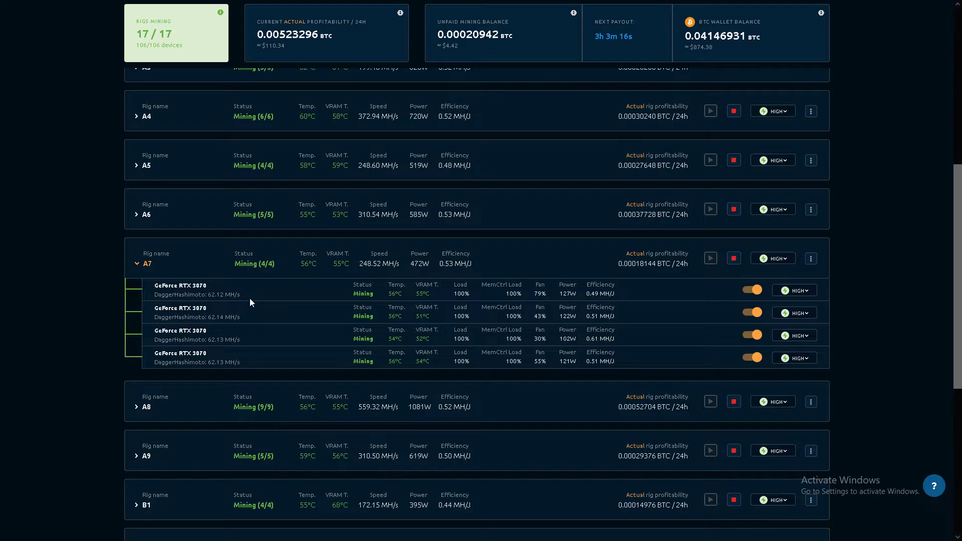
mouse_move(252, 364)
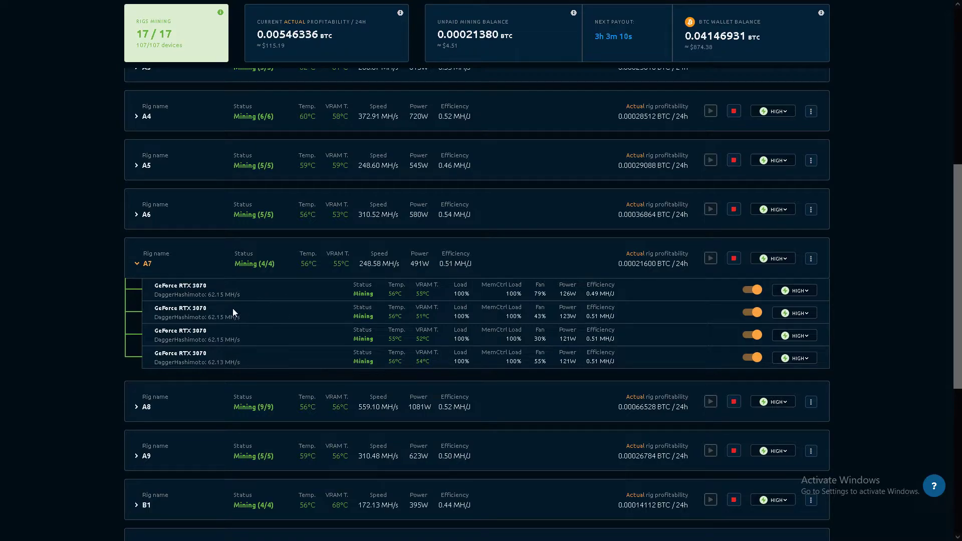
mouse_move(240, 340)
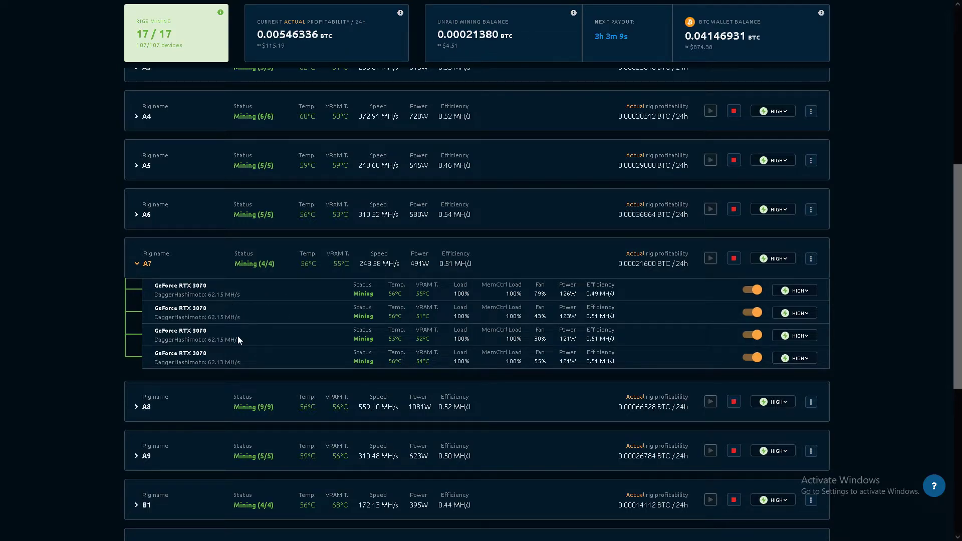
mouse_move(198, 264)
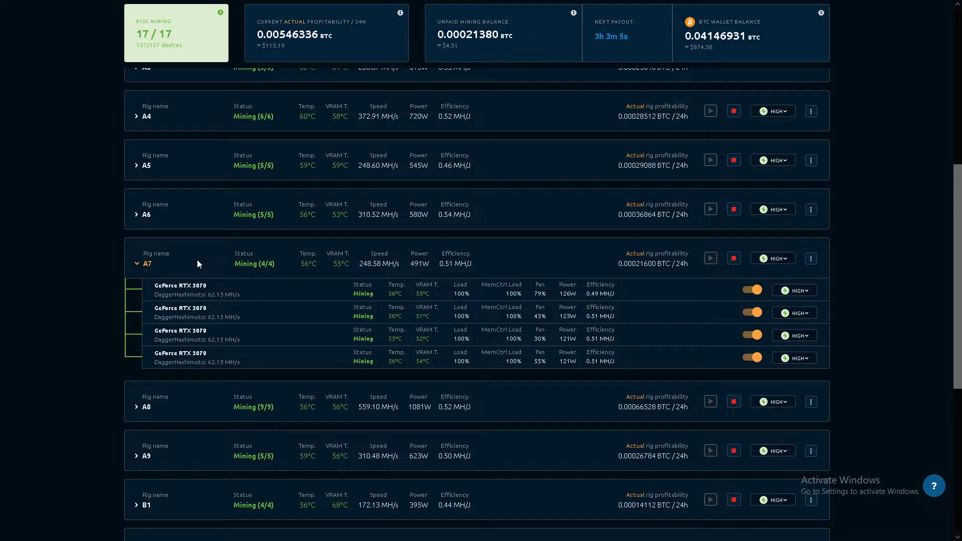
Collapse A7, check rigs A8, A9 and B1 in turn, leaving every rig collapsed.
click(137, 264)
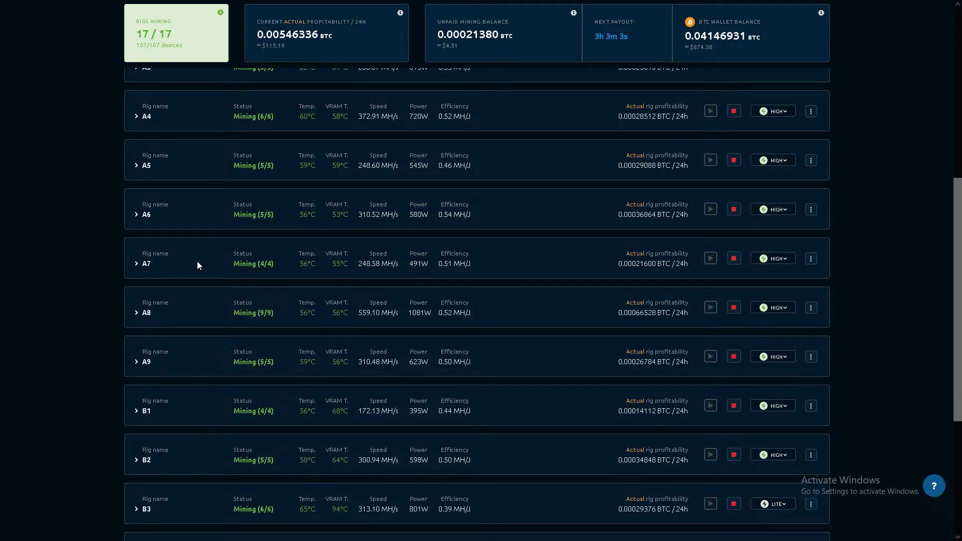
click(136, 313)
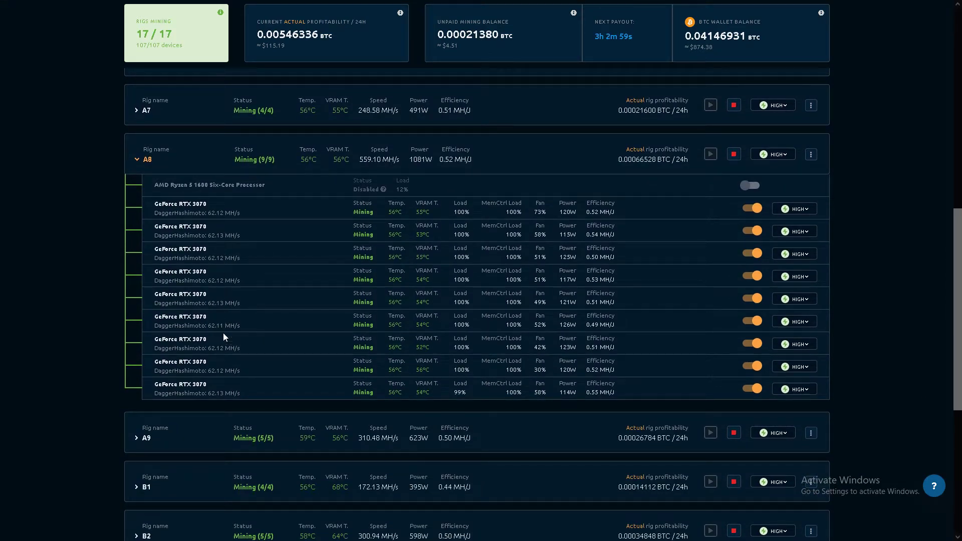
click(137, 159)
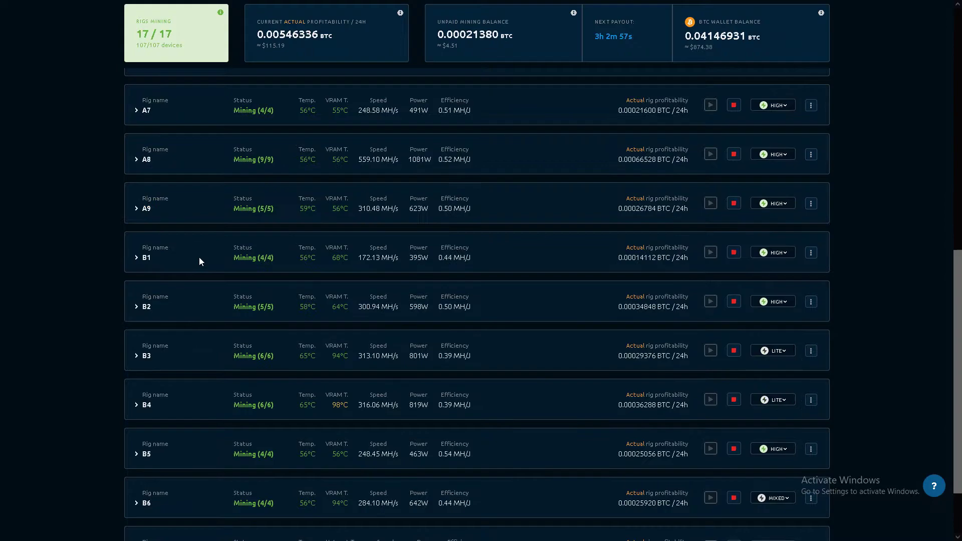
click(136, 208)
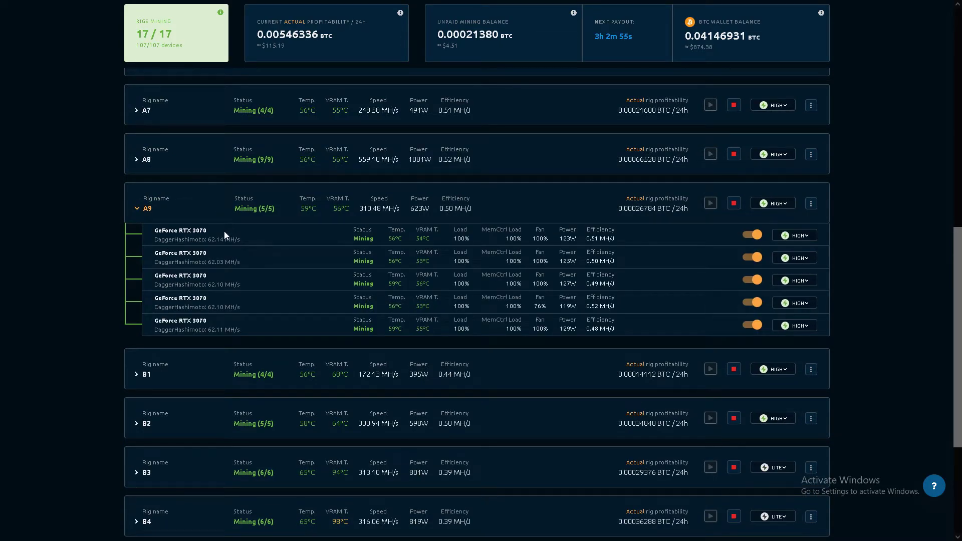
mouse_move(203, 209)
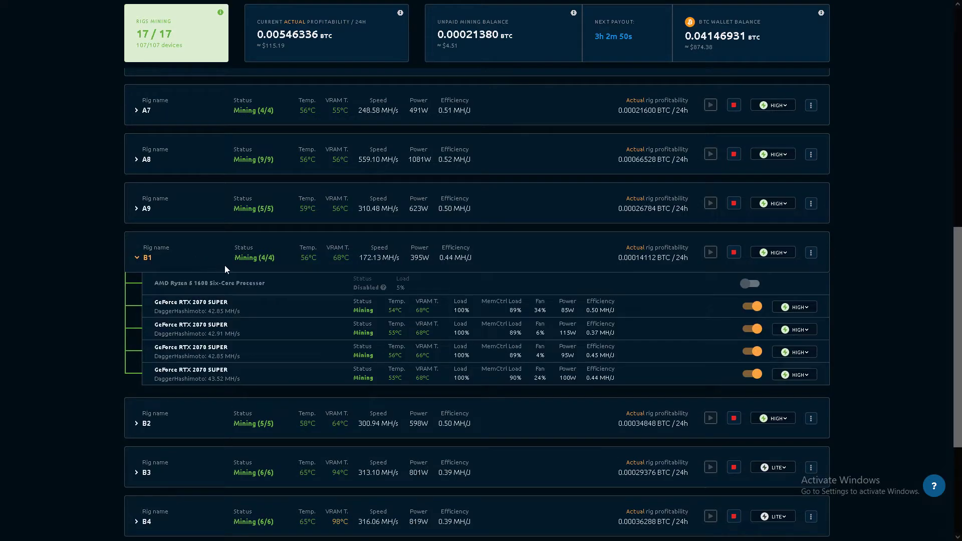
scroll(down, 3)
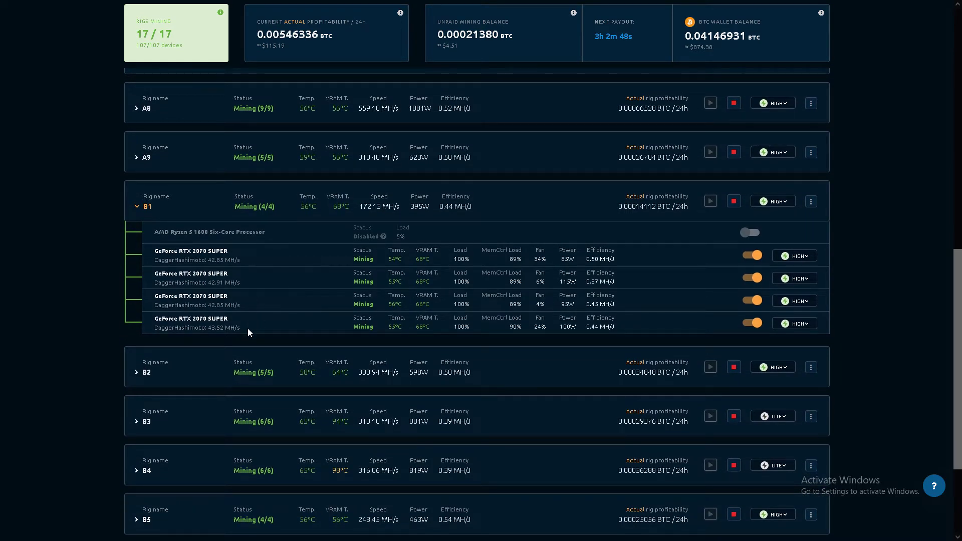
mouse_move(214, 209)
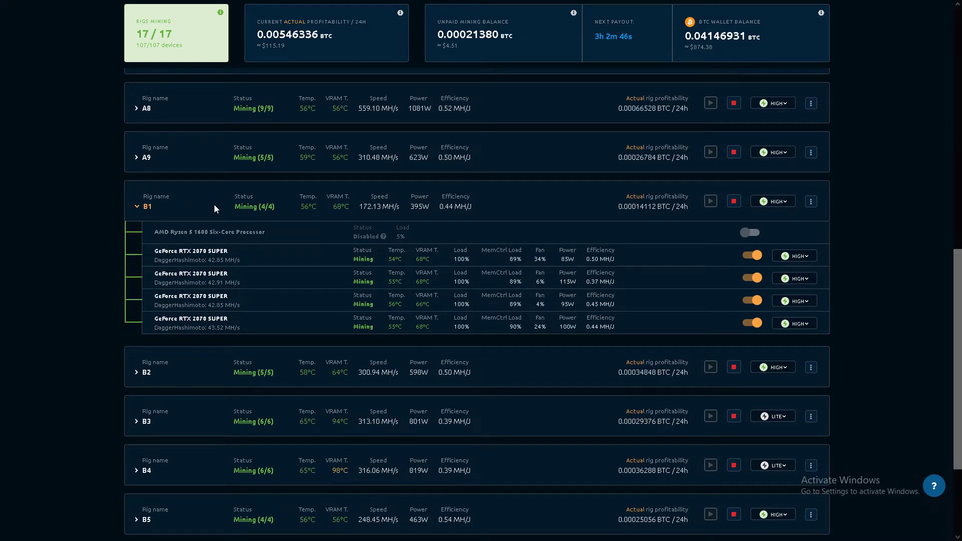
click(135, 207)
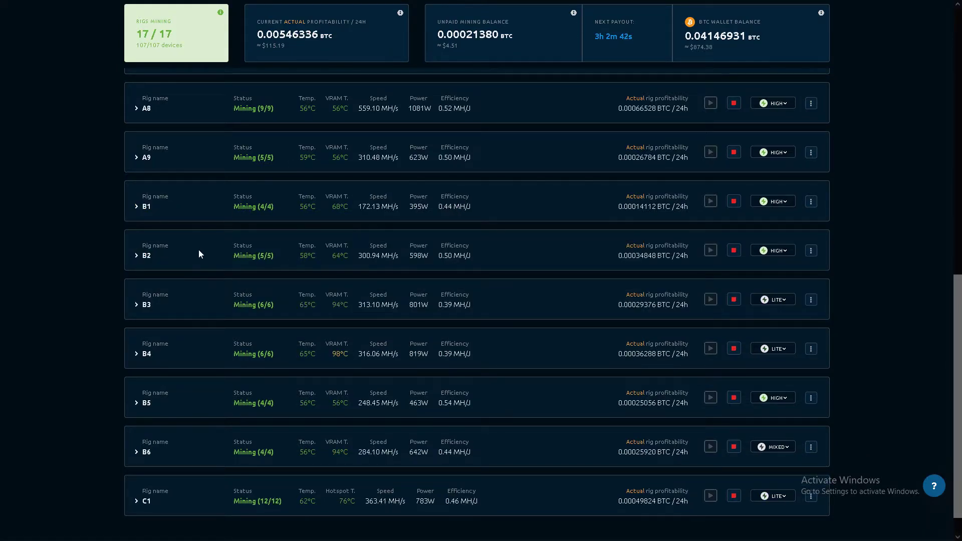
Check rig B2's GPUs and rig B3's six Radeon RX 5700 XT cards, then collapse B3.
click(135, 255)
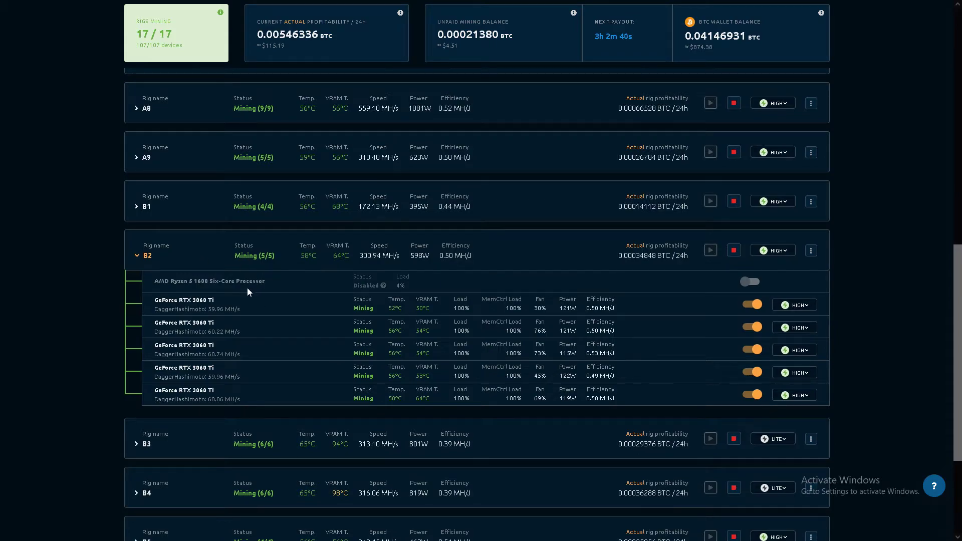
mouse_move(228, 396)
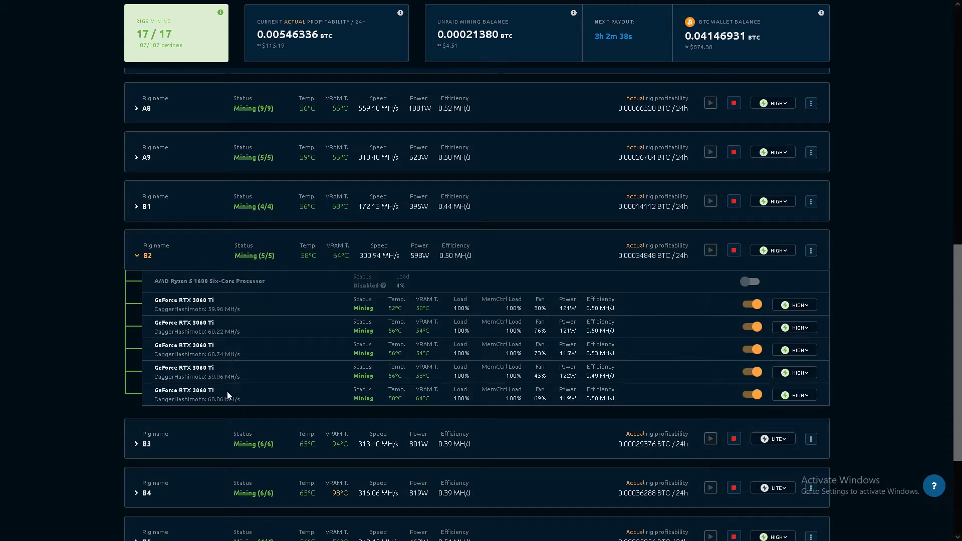
mouse_move(203, 254)
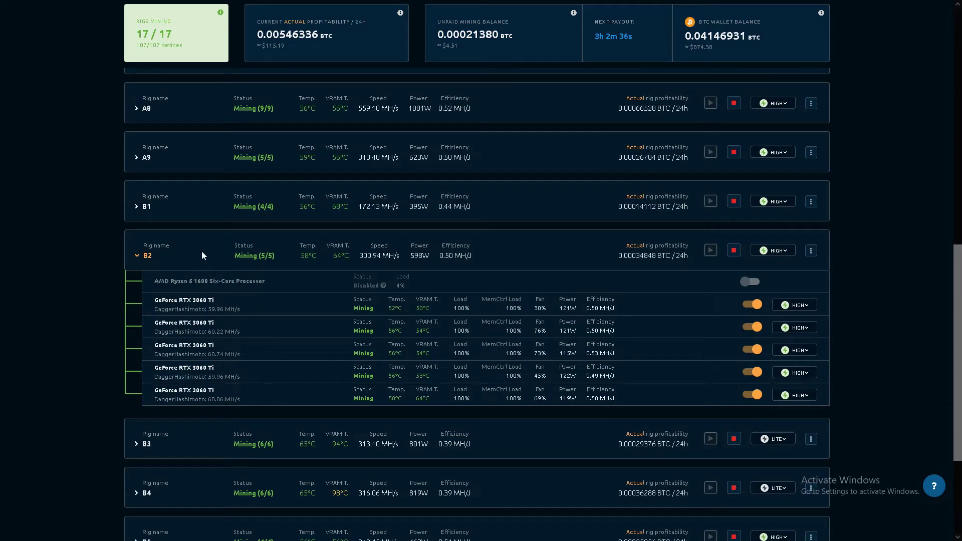
mouse_move(214, 283)
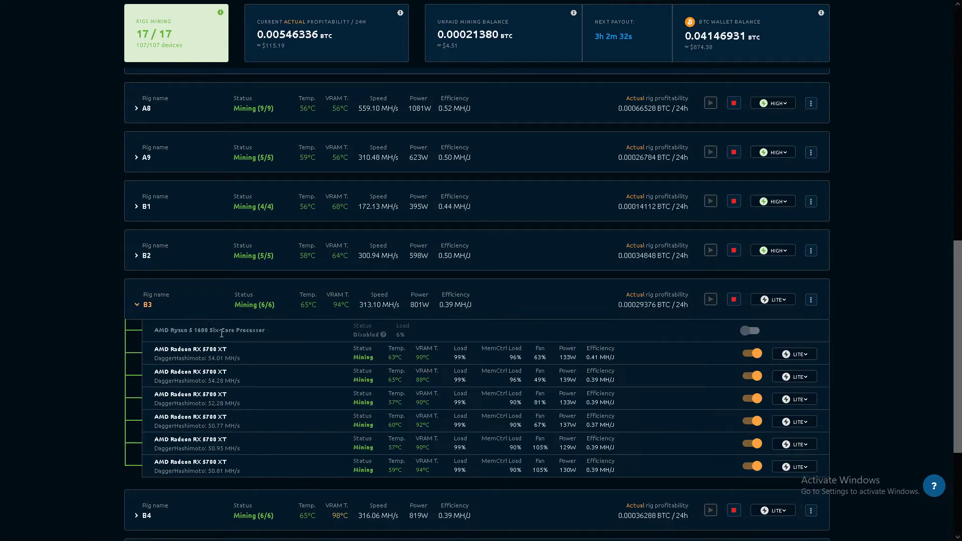
scroll(down, 3)
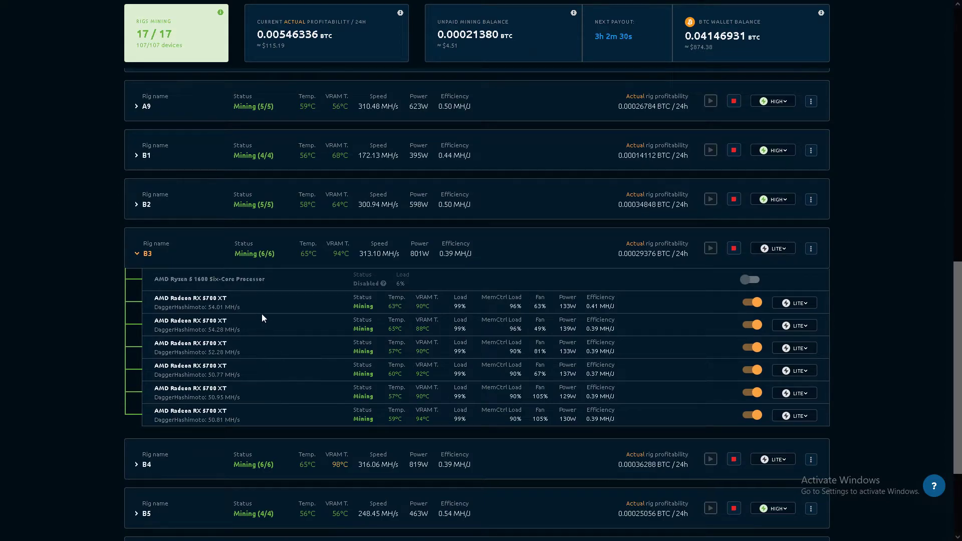
mouse_move(242, 428)
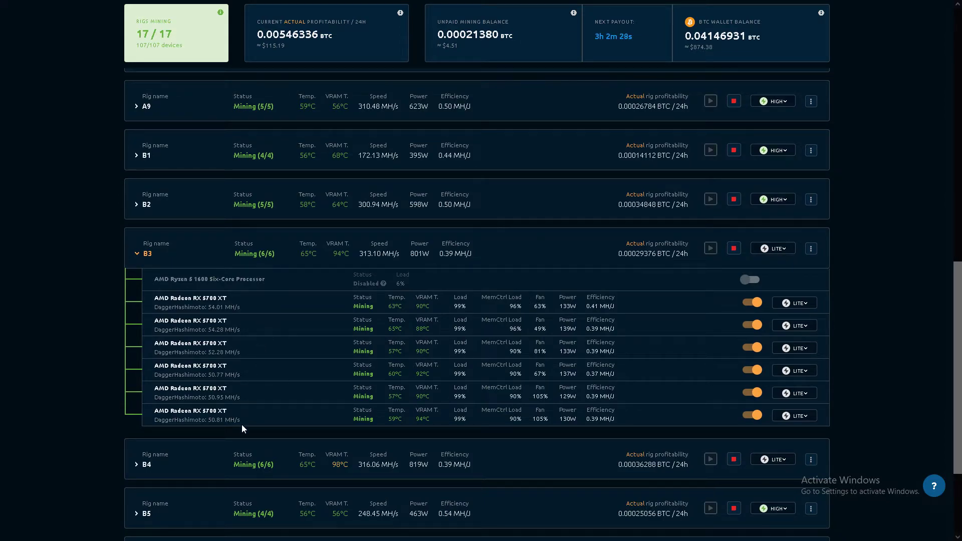
mouse_move(612, 433)
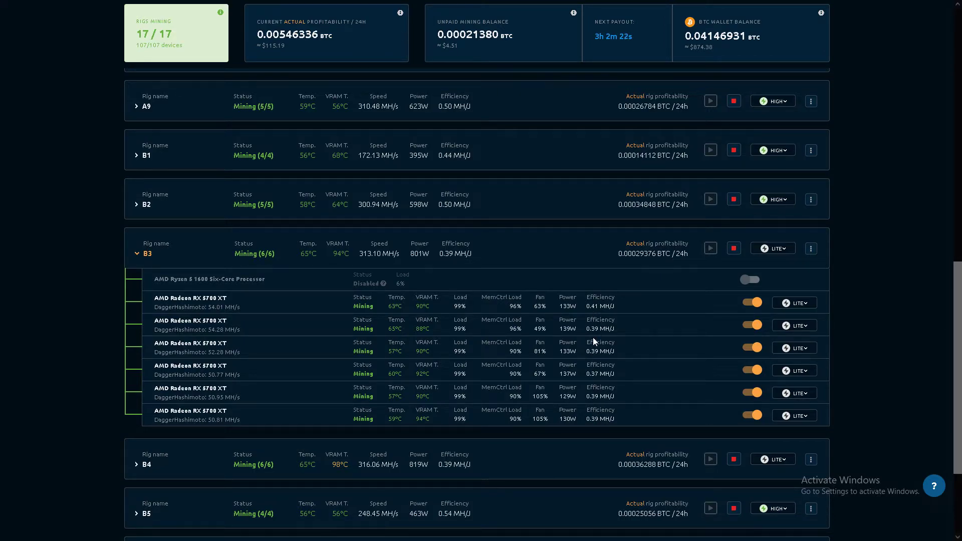
mouse_move(194, 254)
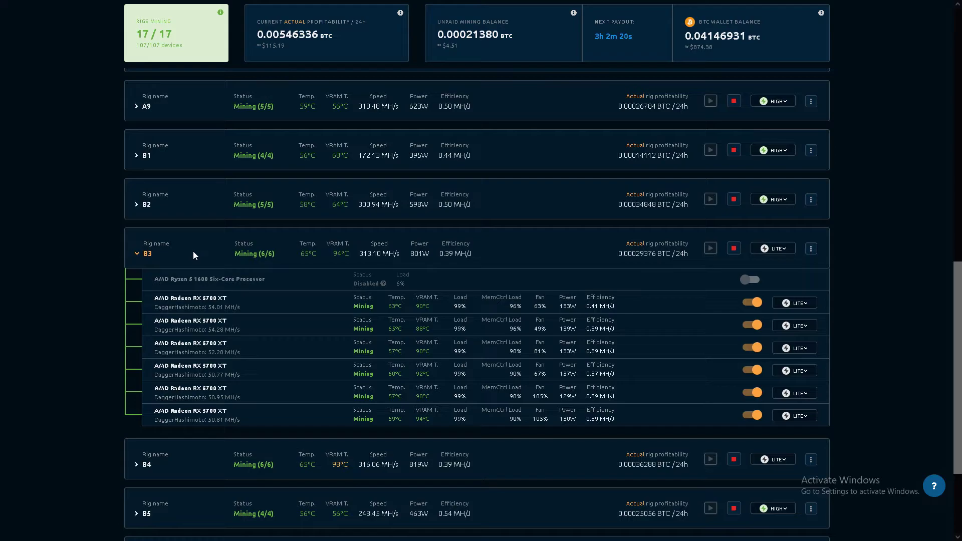
click(146, 253)
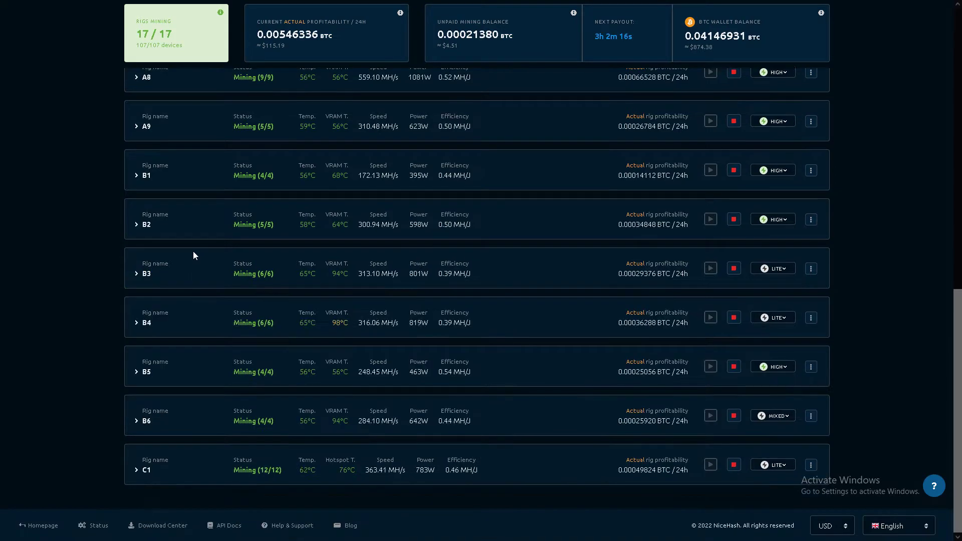
mouse_move(178, 275)
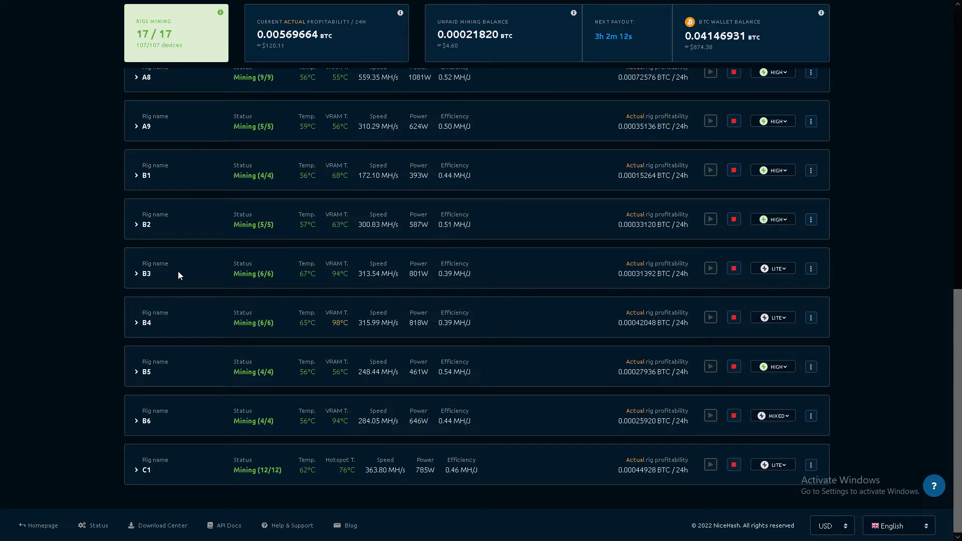
click(137, 322)
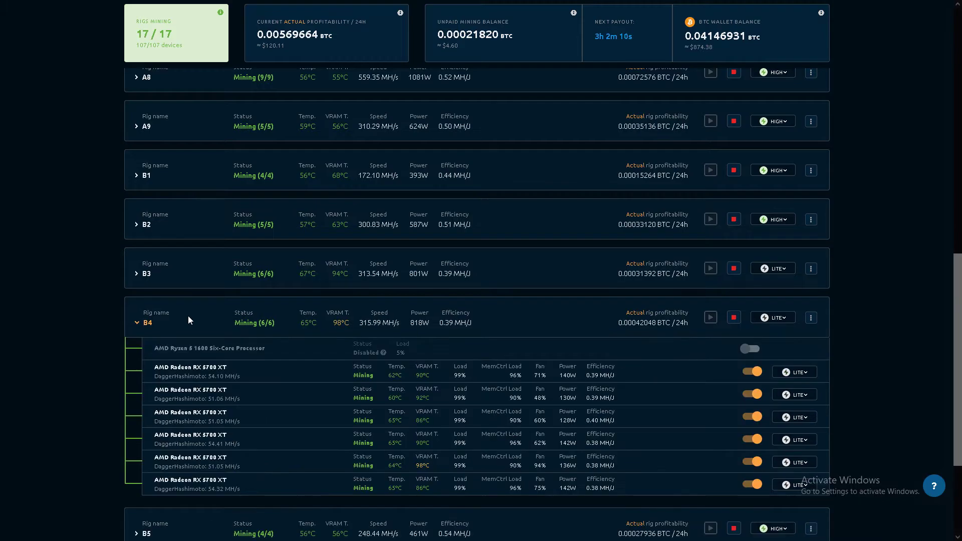
mouse_move(267, 444)
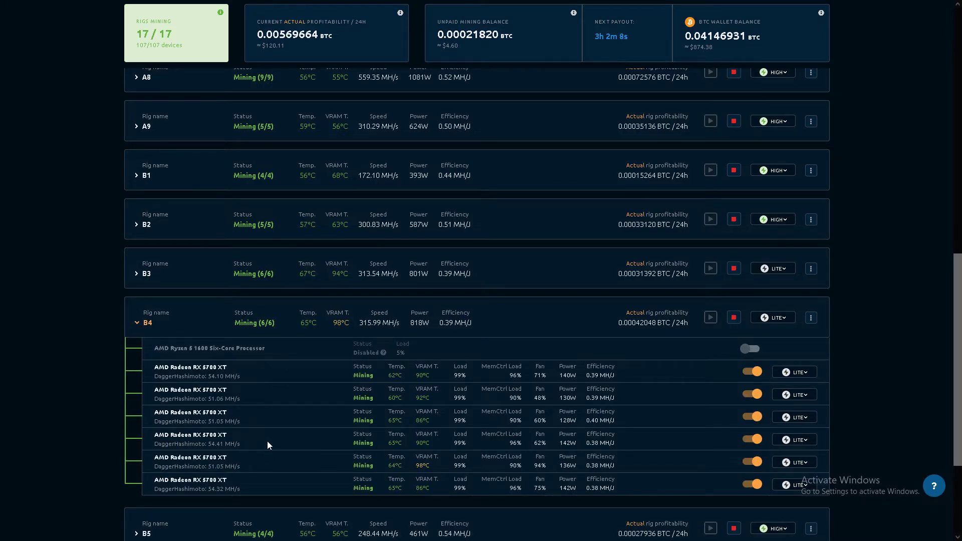
mouse_move(395, 468)
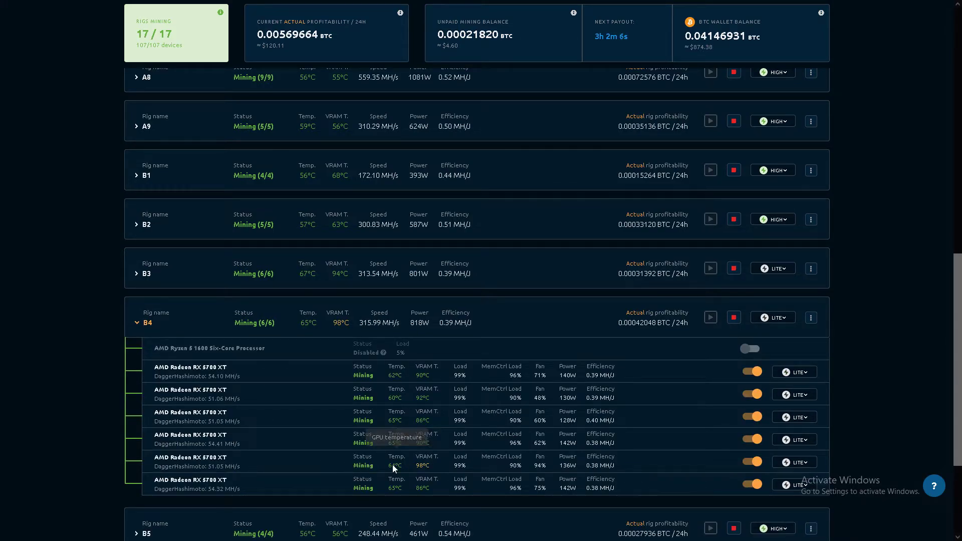
mouse_move(197, 317)
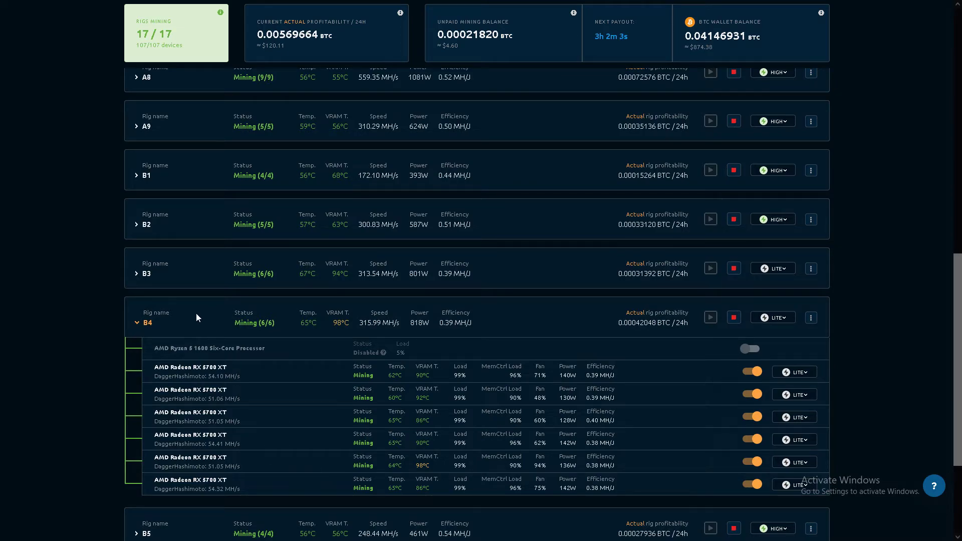
click(137, 321)
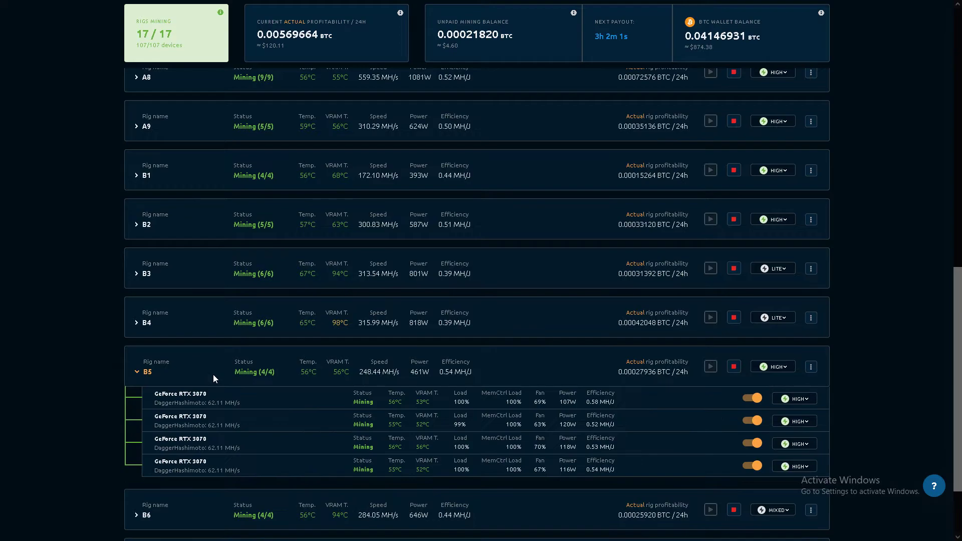
scroll(down, 3)
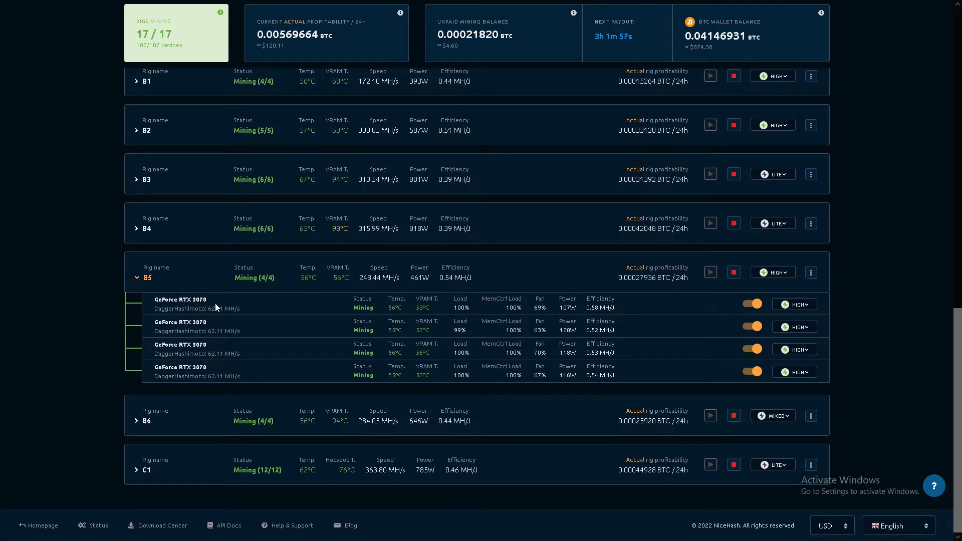
mouse_move(292, 320)
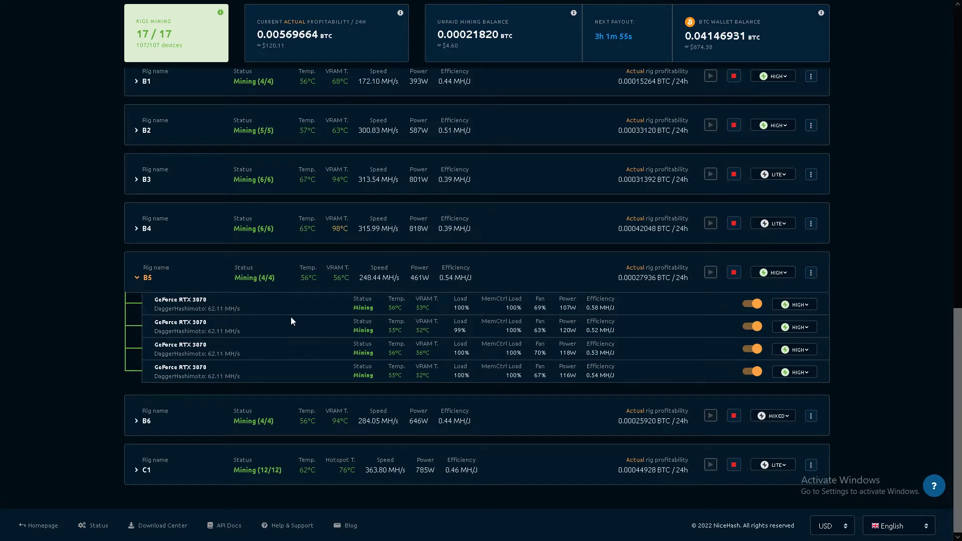
mouse_move(205, 280)
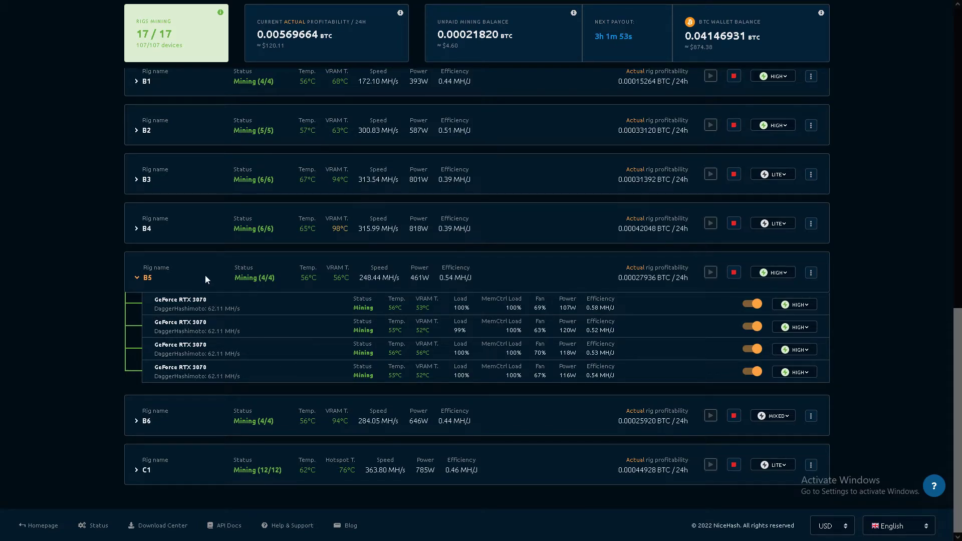
click(135, 277)
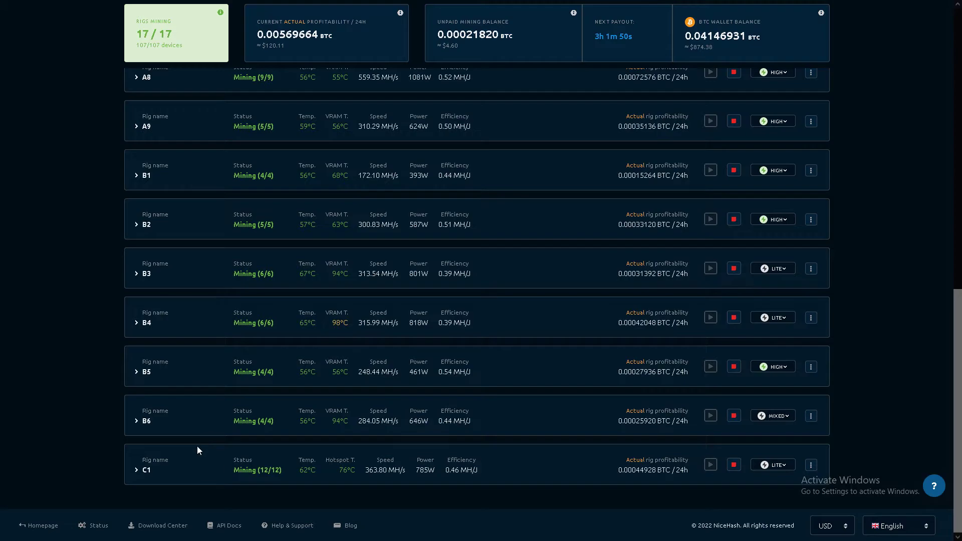
Check rig B6's cards, then expand rig C1's twelve GTX 1660 SUPER cards.
click(135, 422)
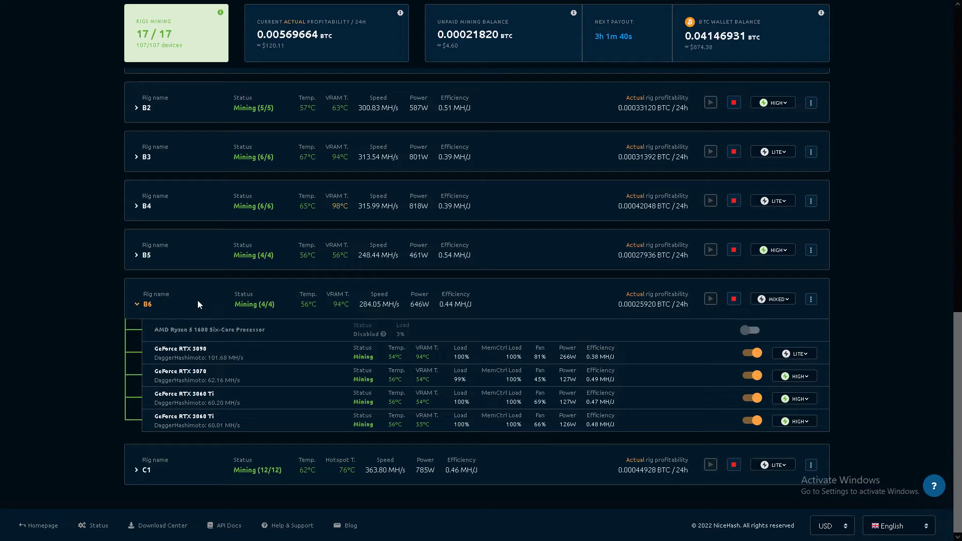
mouse_move(447, 385)
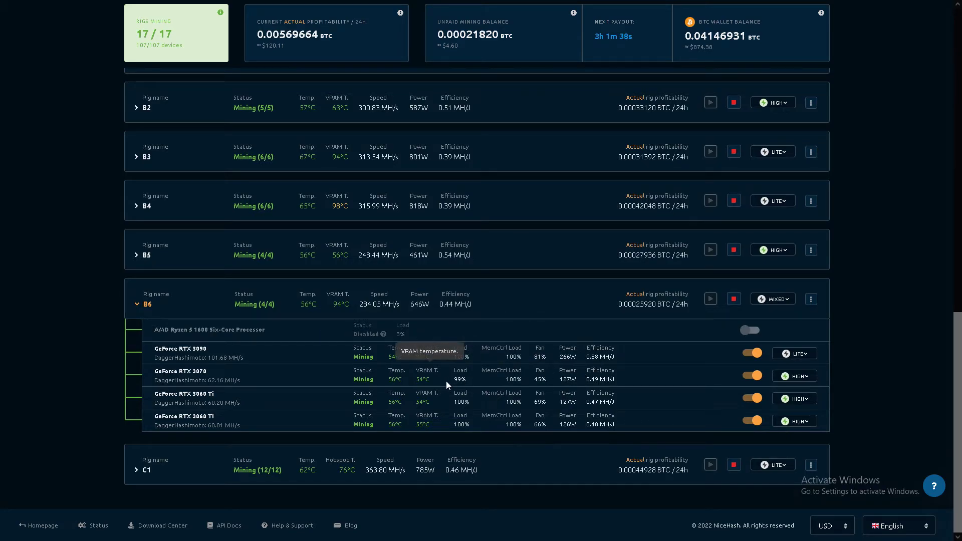
mouse_move(204, 302)
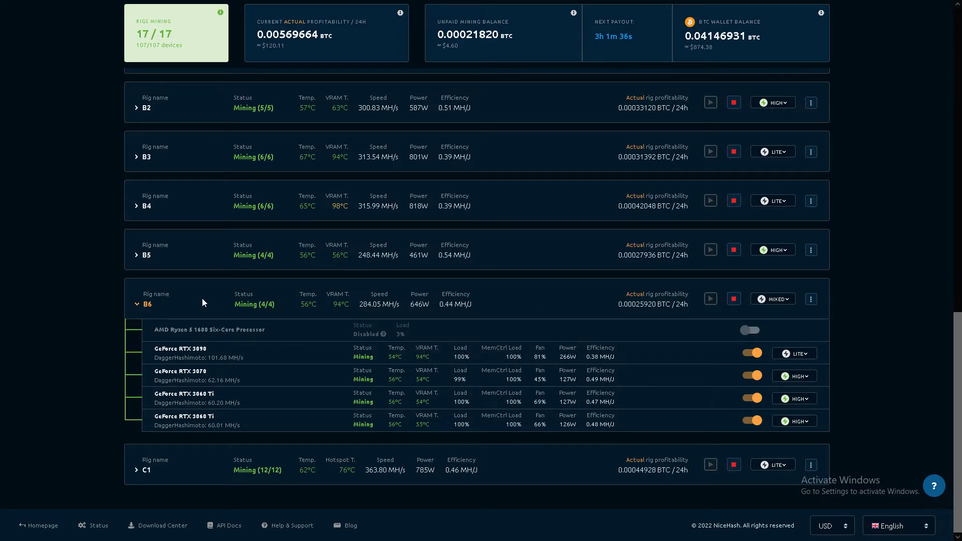
mouse_move(531, 359)
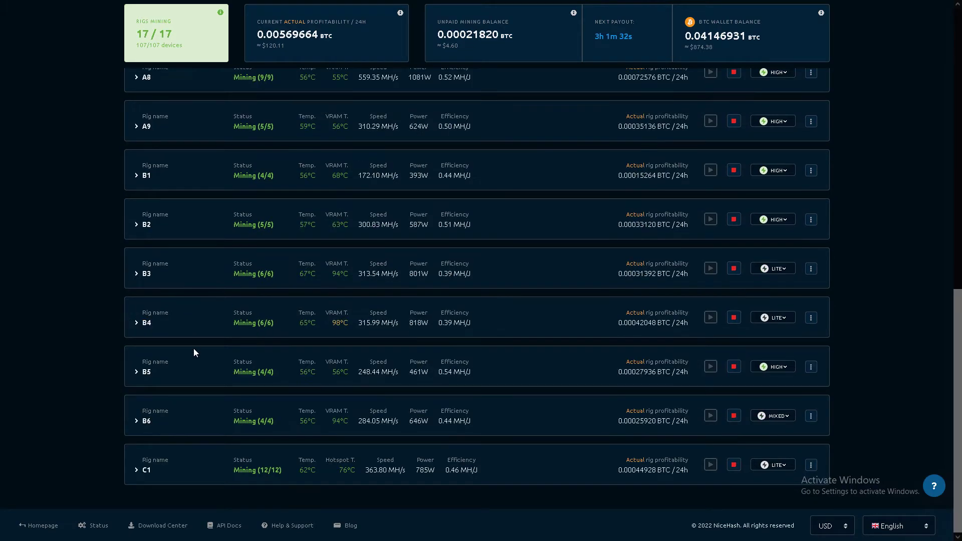
click(136, 469)
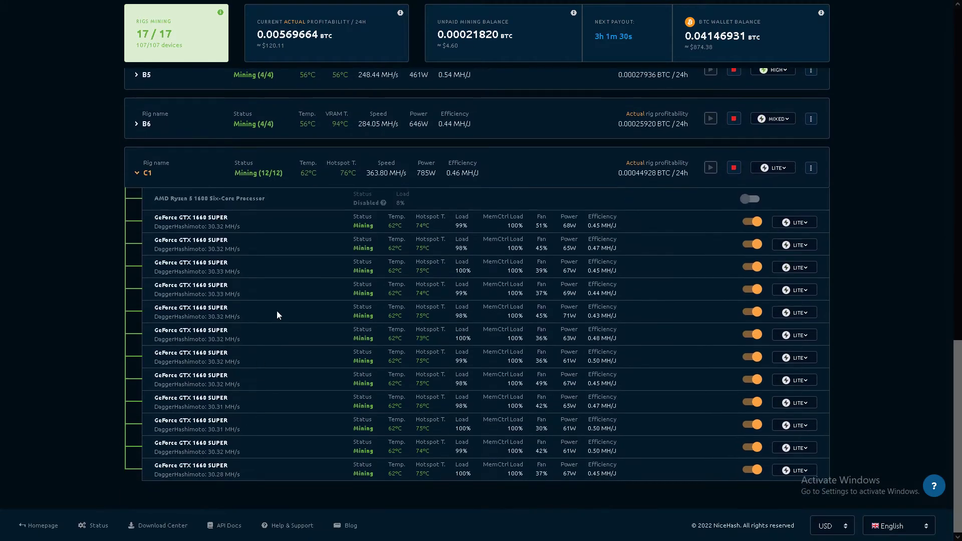
mouse_move(241, 269)
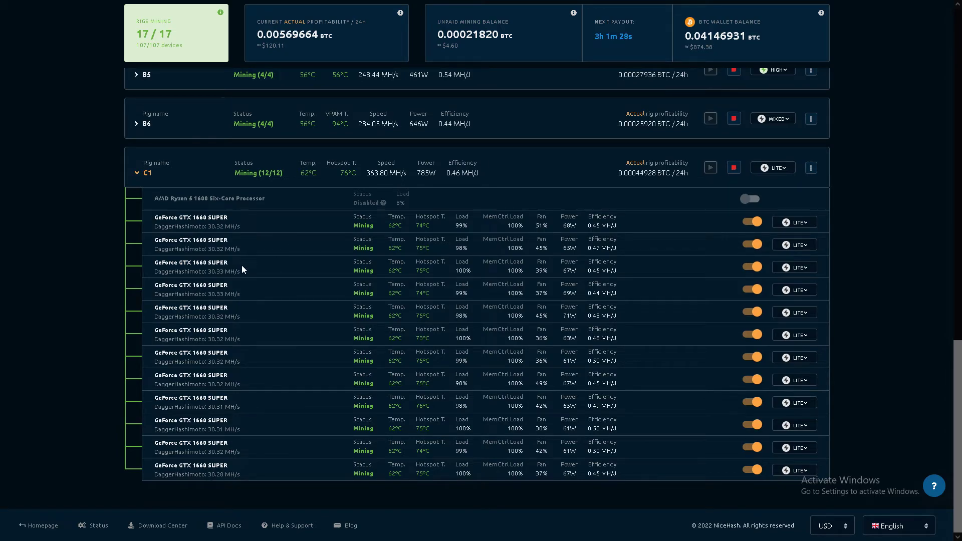
mouse_move(242, 425)
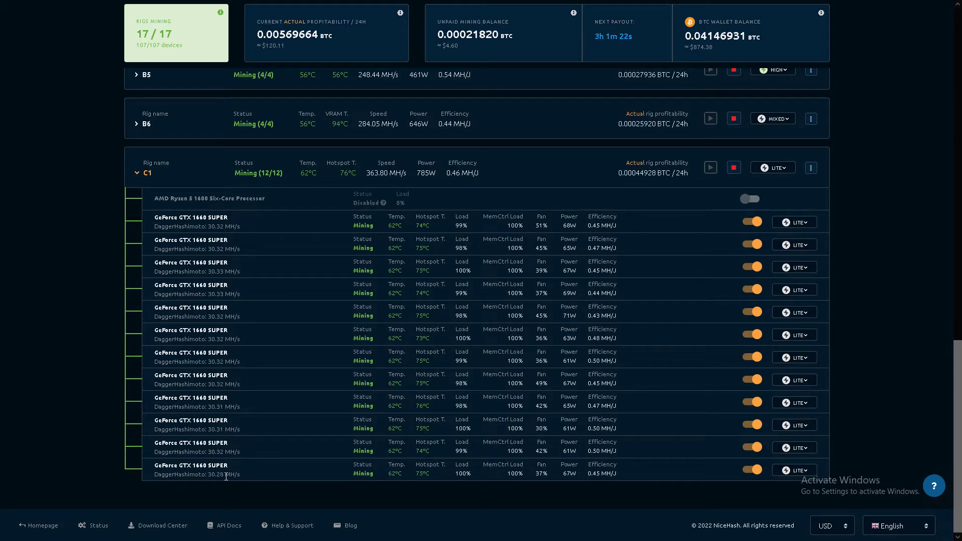
mouse_move(187, 172)
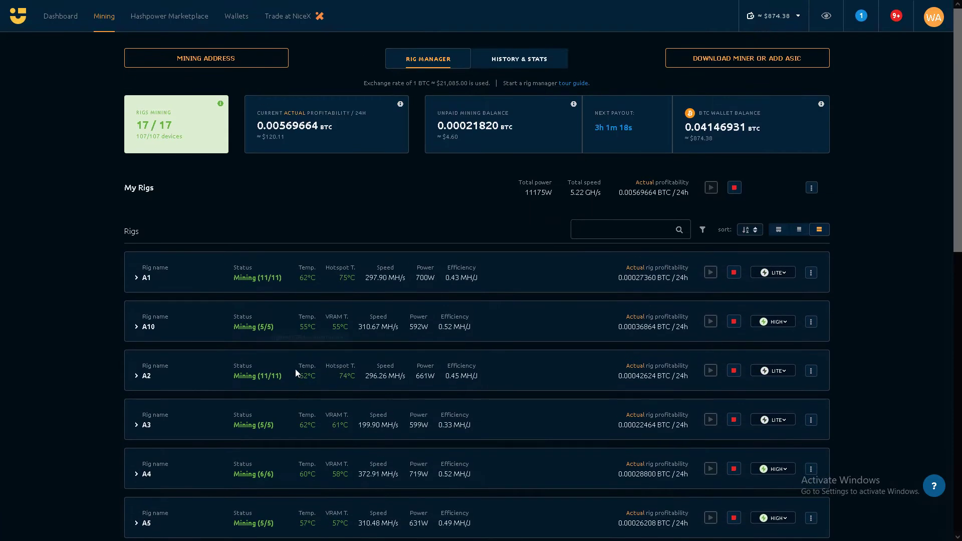
Recheck rigs A6 and A7, collapse A7, then expand rig A5's five RTX 3070 cards.
scroll(down, 3)
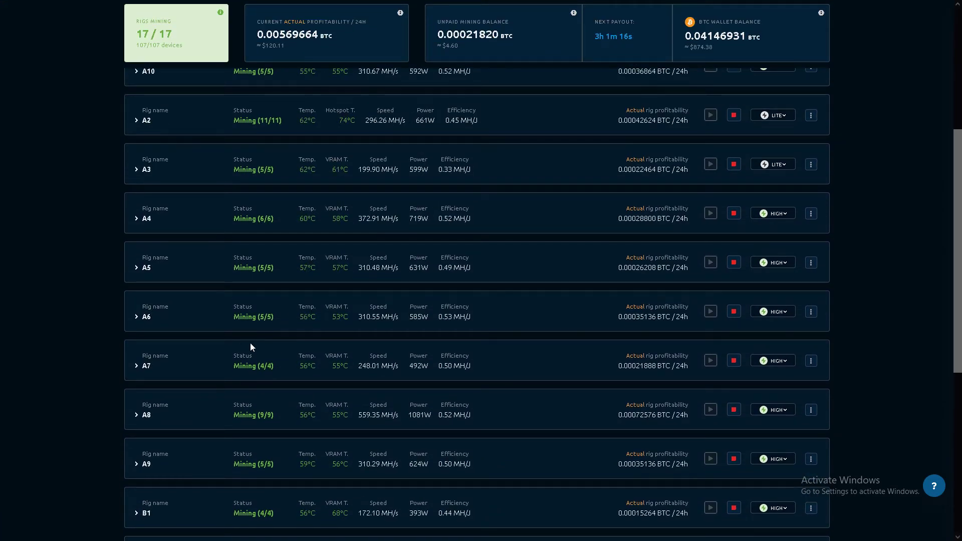
click(145, 317)
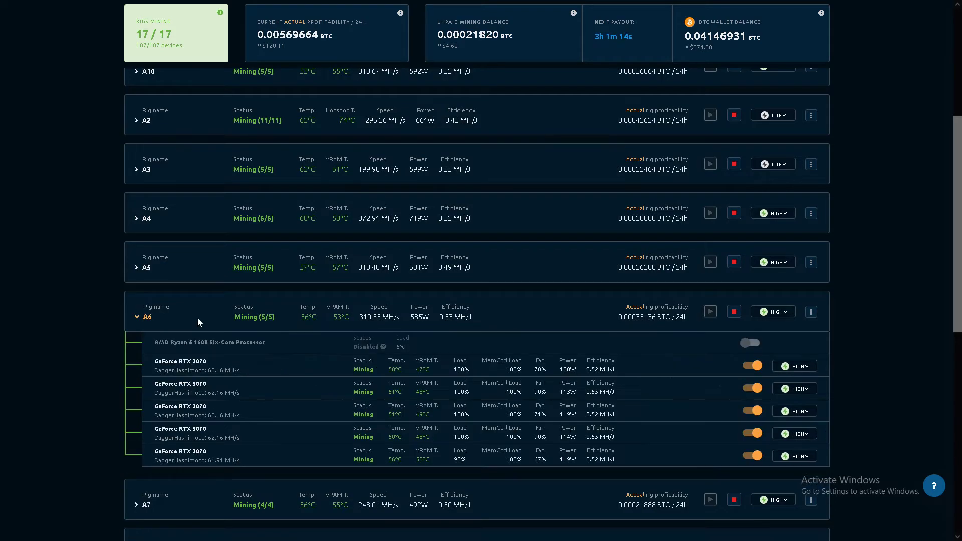
click(136, 318)
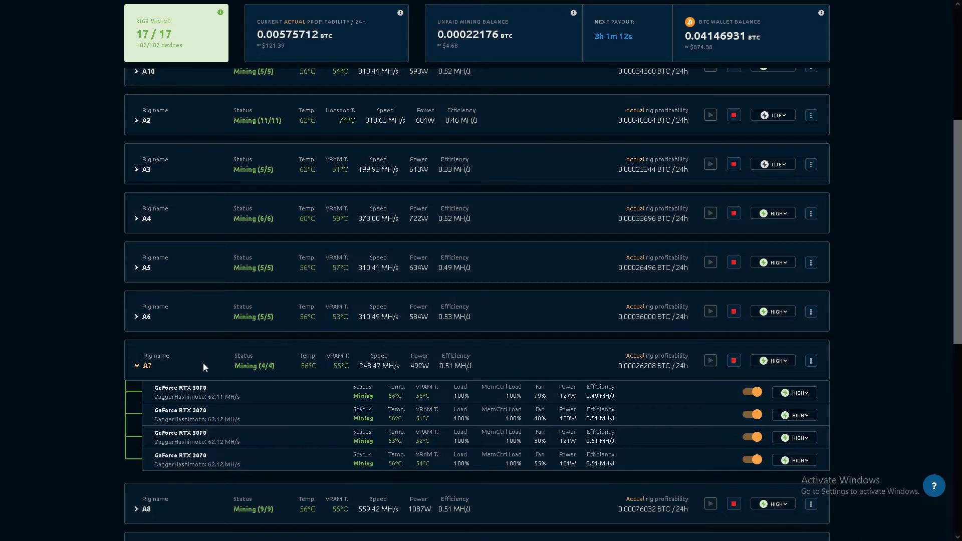
scroll(down, 3)
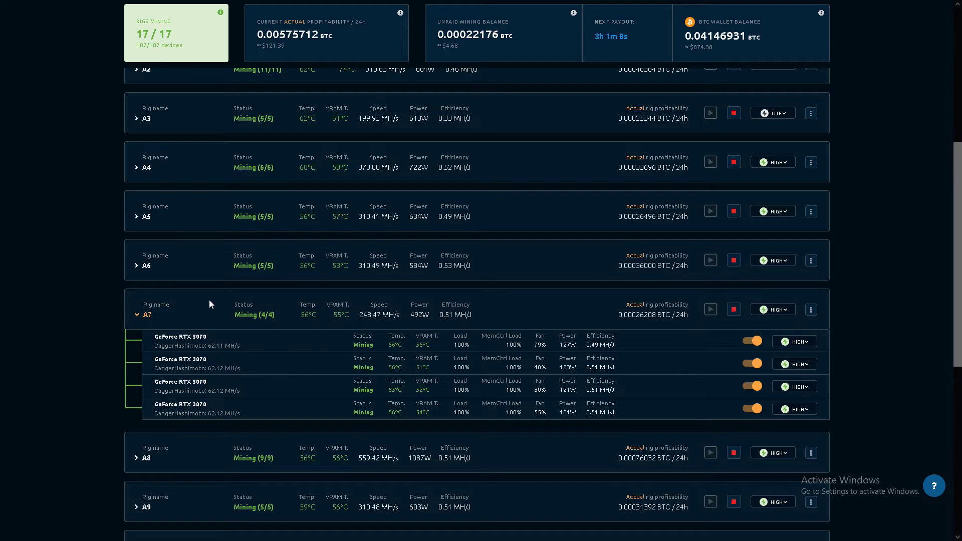
click(137, 315)
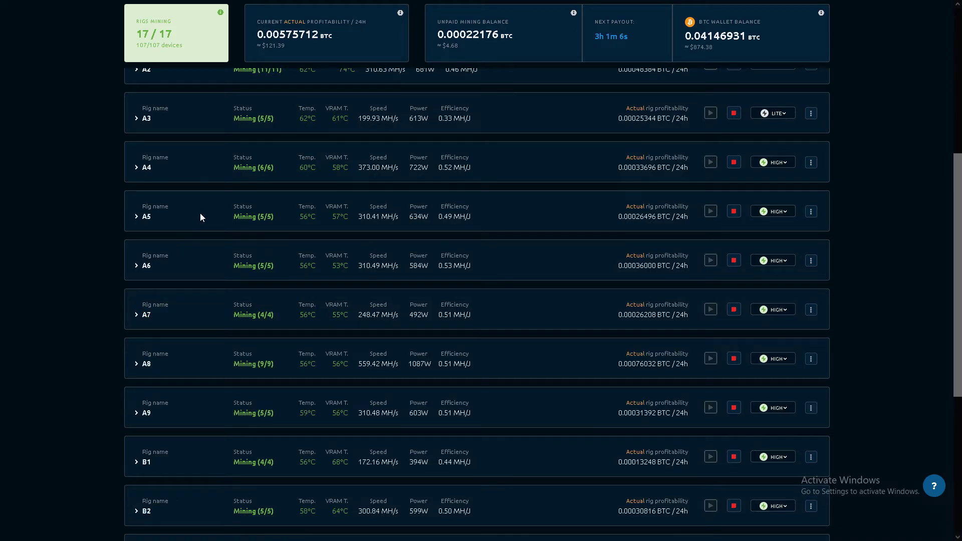
click(145, 216)
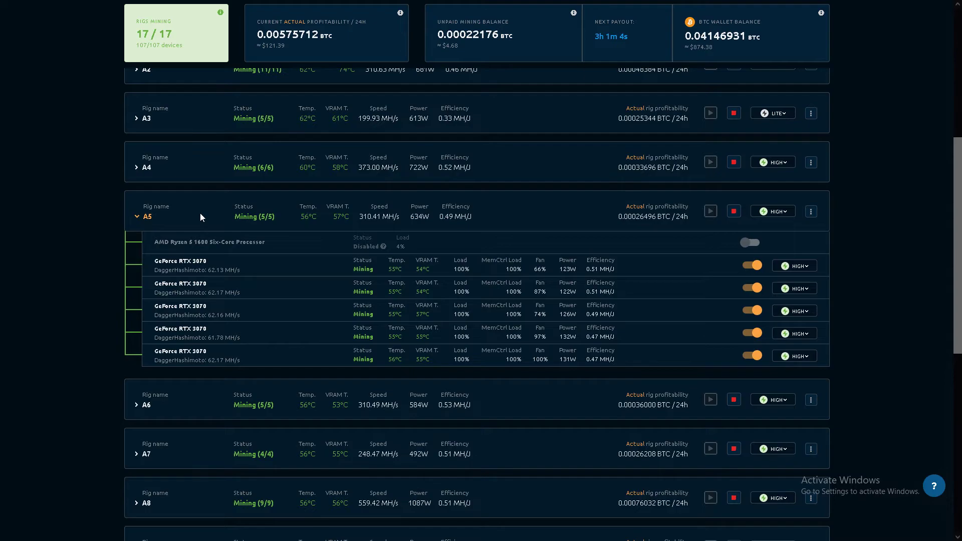
mouse_move(256, 371)
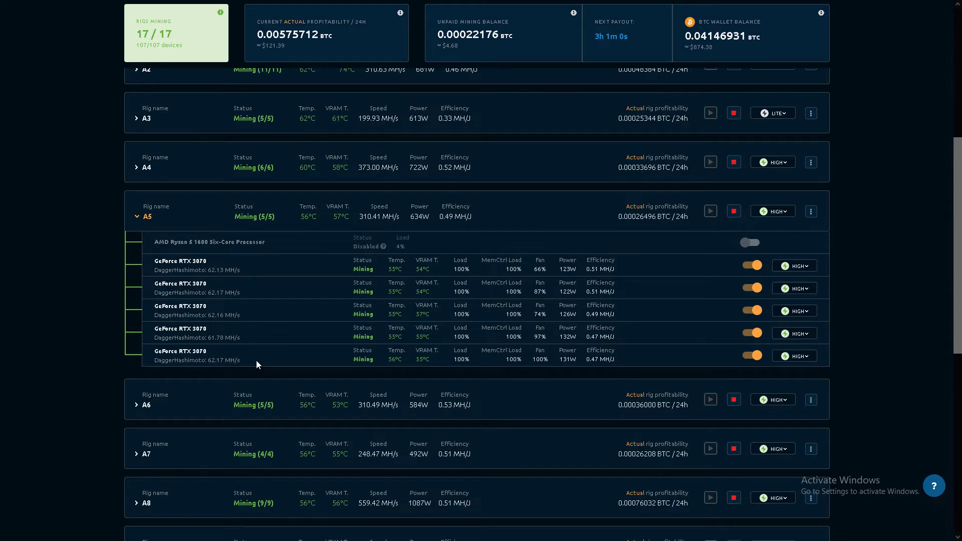
mouse_move(213, 218)
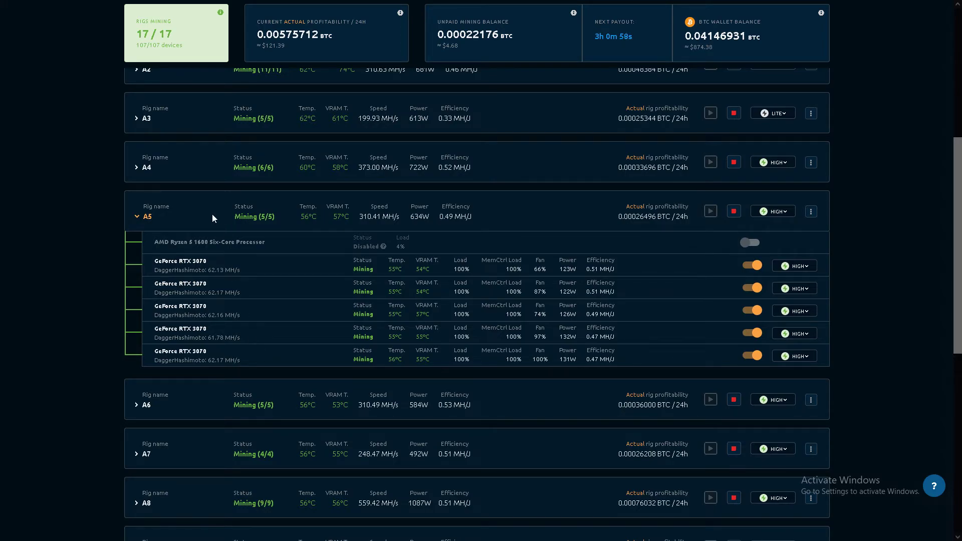
scroll(up, 3)
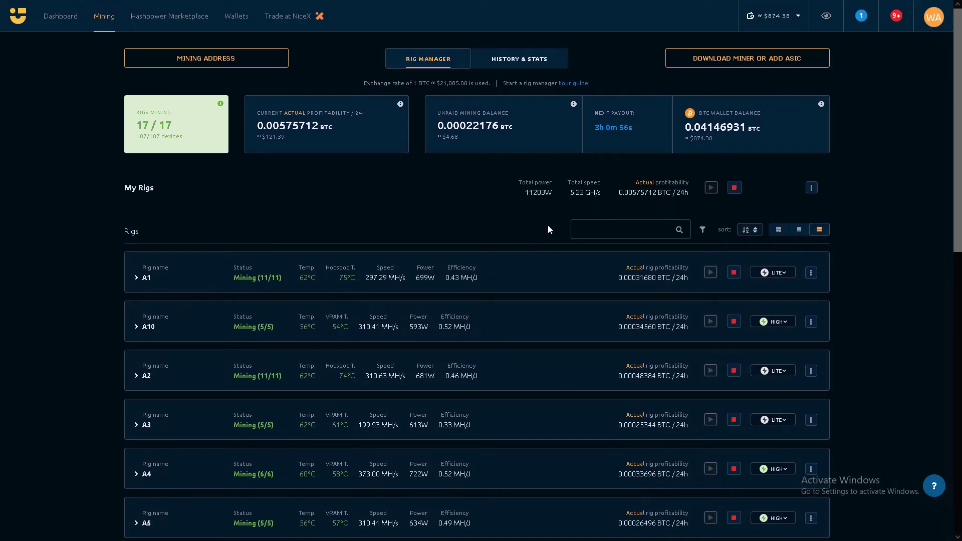
mouse_move(575, 201)
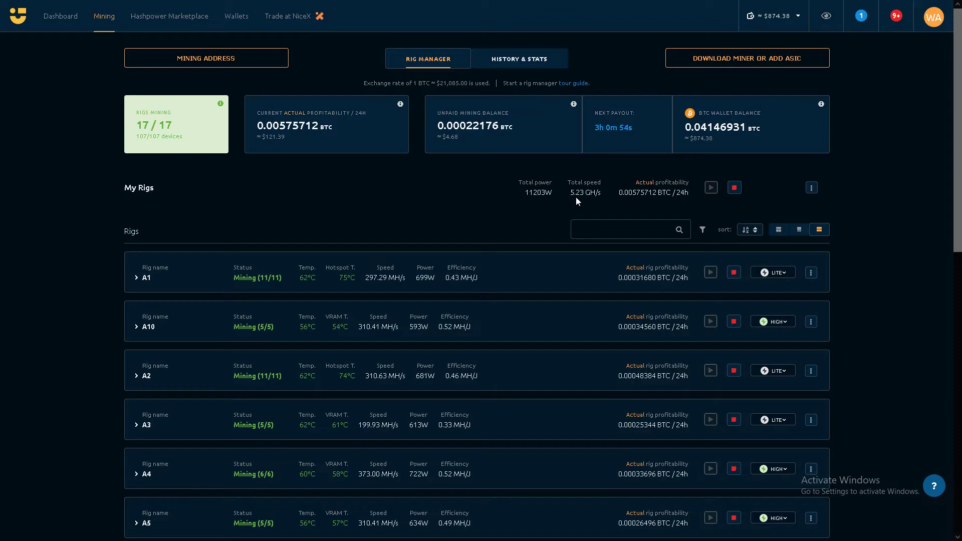
mouse_move(542, 210)
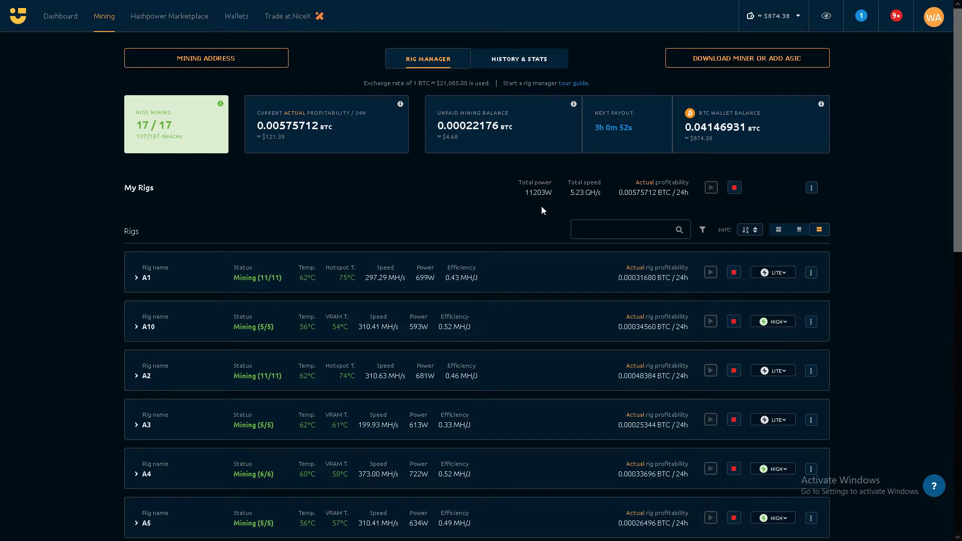
mouse_move(545, 202)
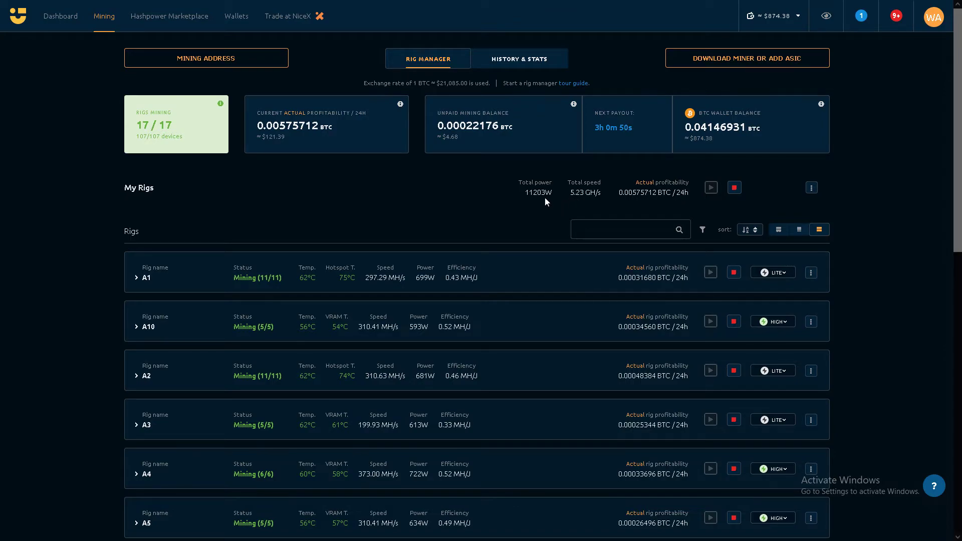
mouse_move(486, 229)
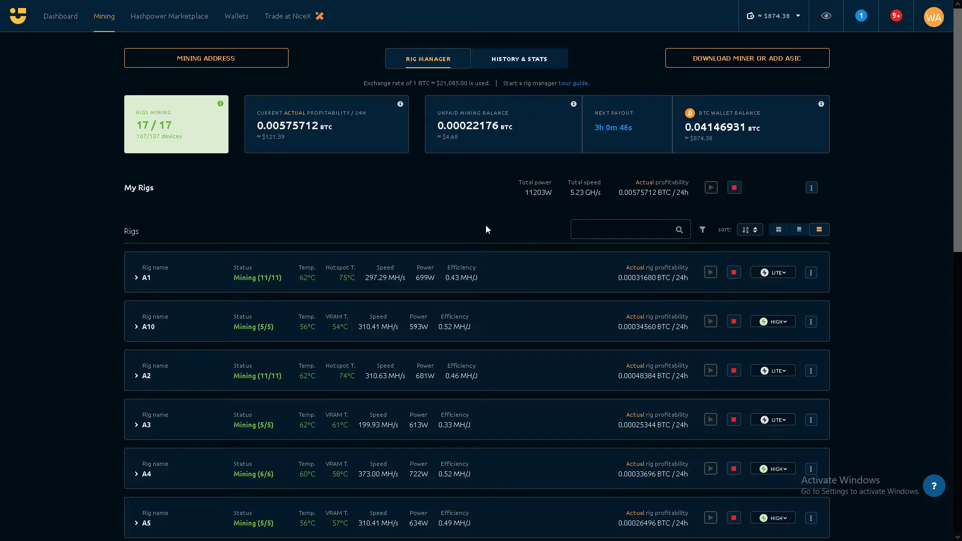
mouse_move(279, 213)
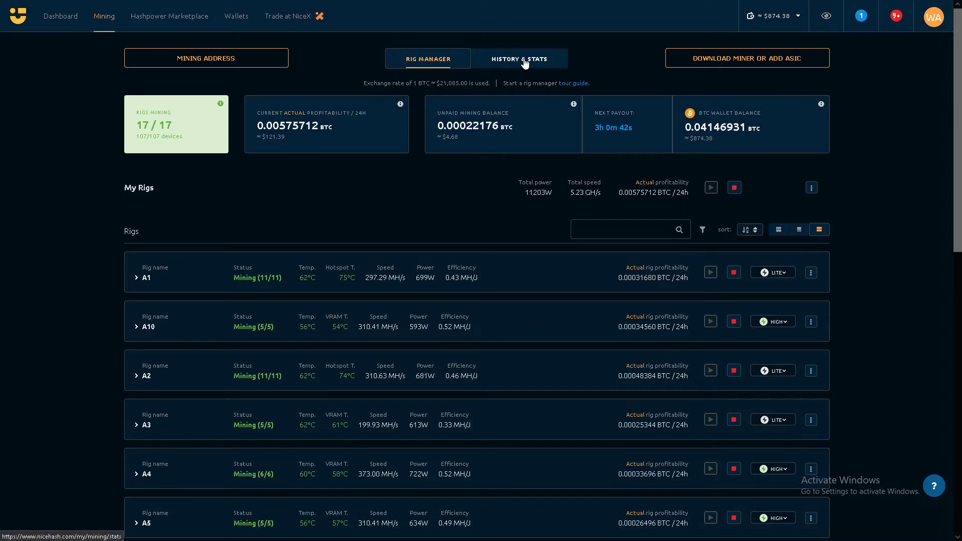
Show History & Stats with projected weekly, monthly, yearly income and active workers table.
click(520, 58)
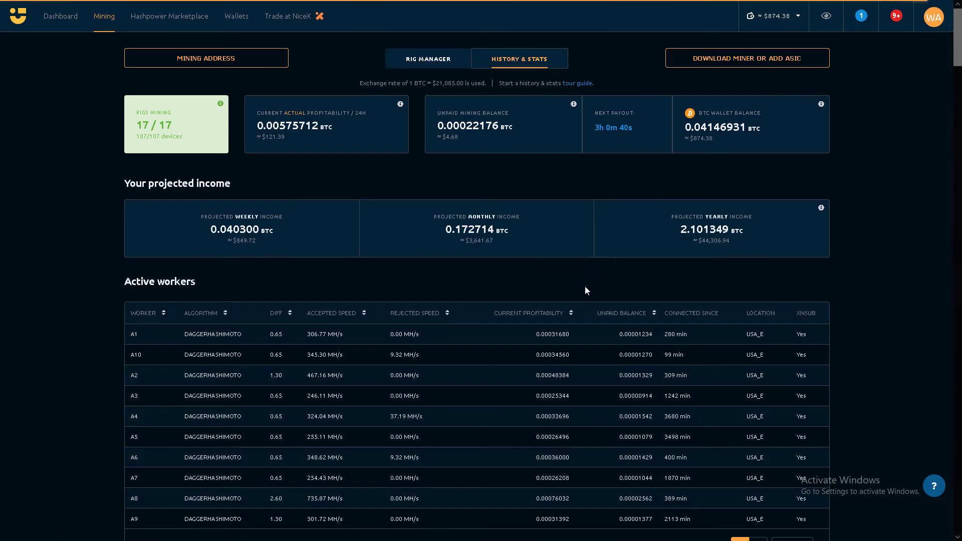
mouse_move(244, 249)
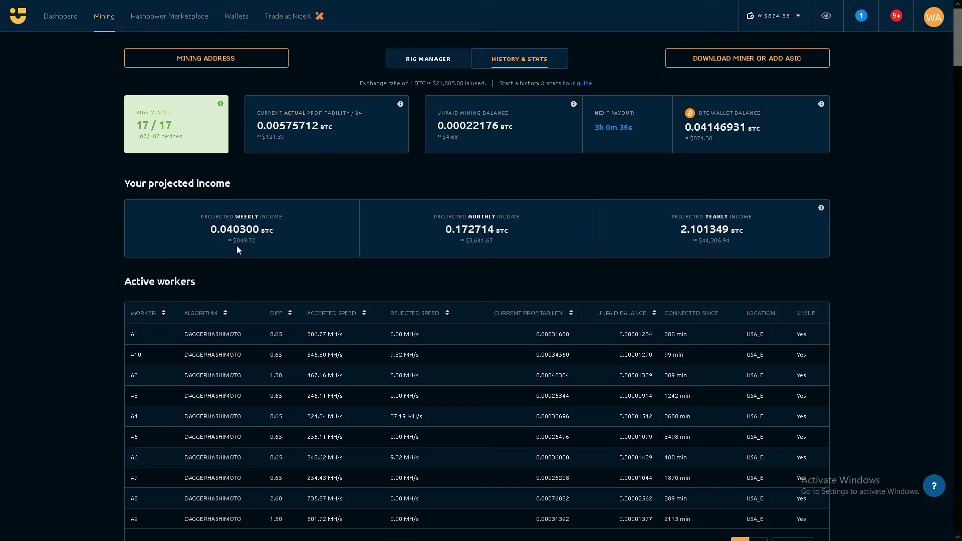
mouse_move(484, 250)
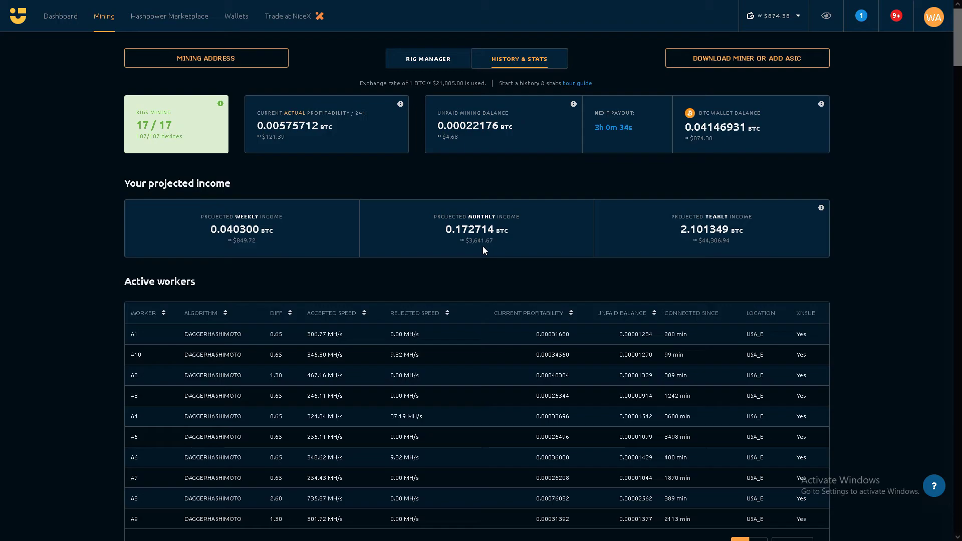
mouse_move(491, 252)
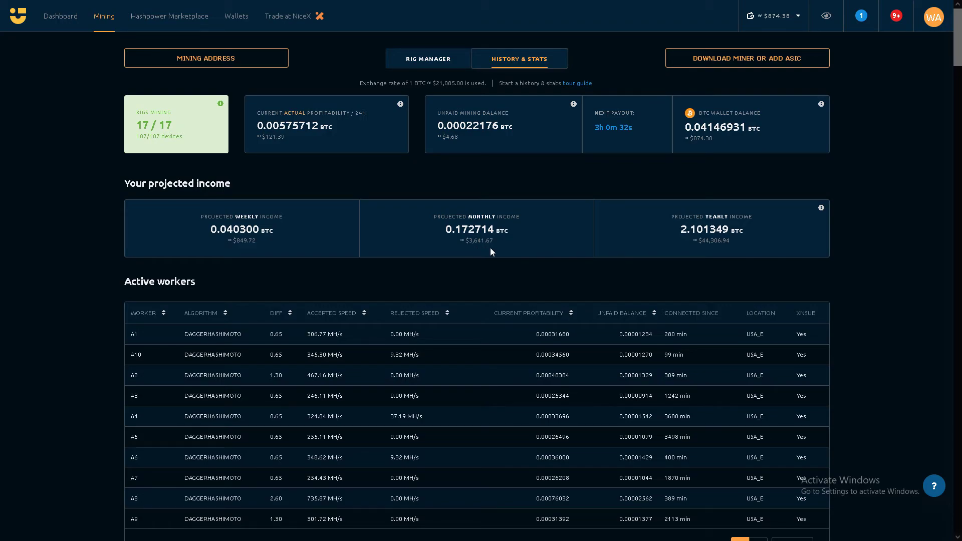
mouse_move(714, 255)
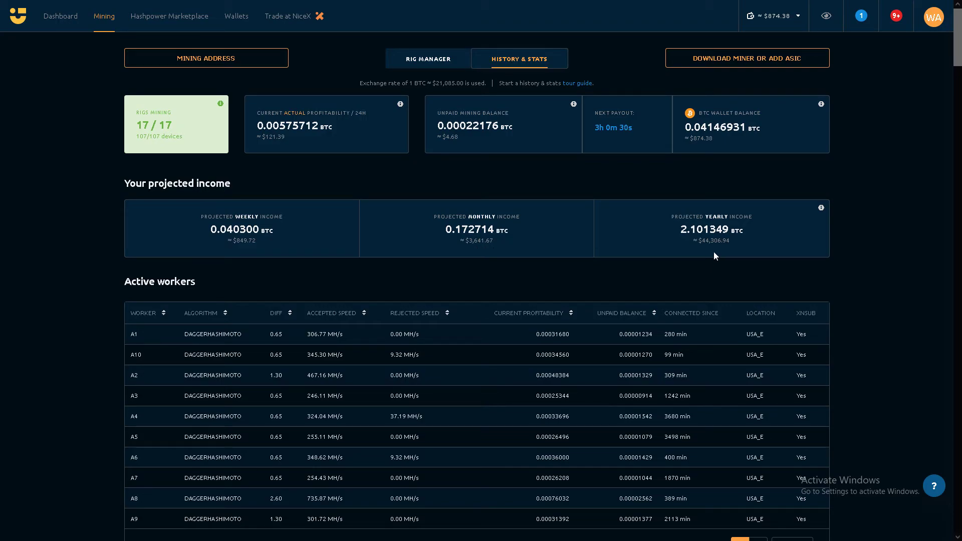
mouse_move(577, 256)
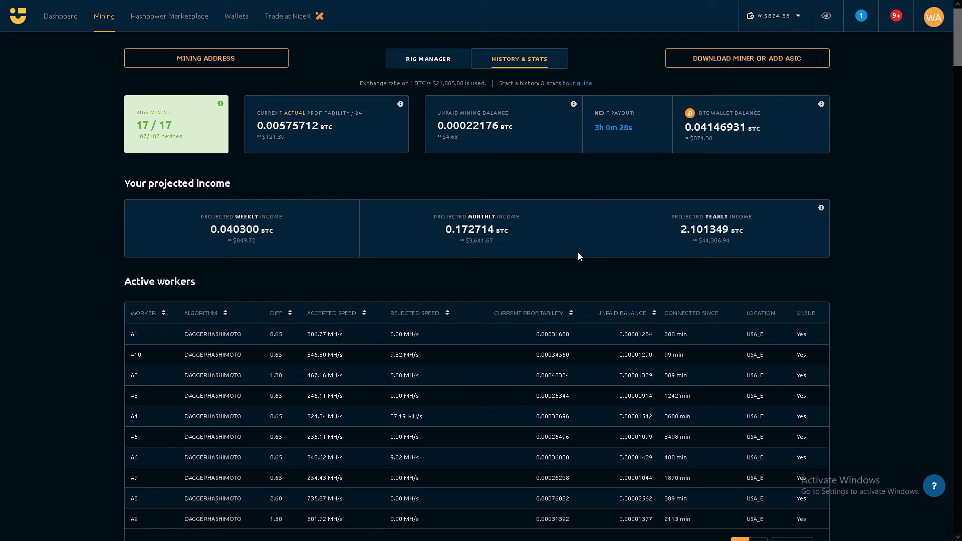
scroll(down, 3)
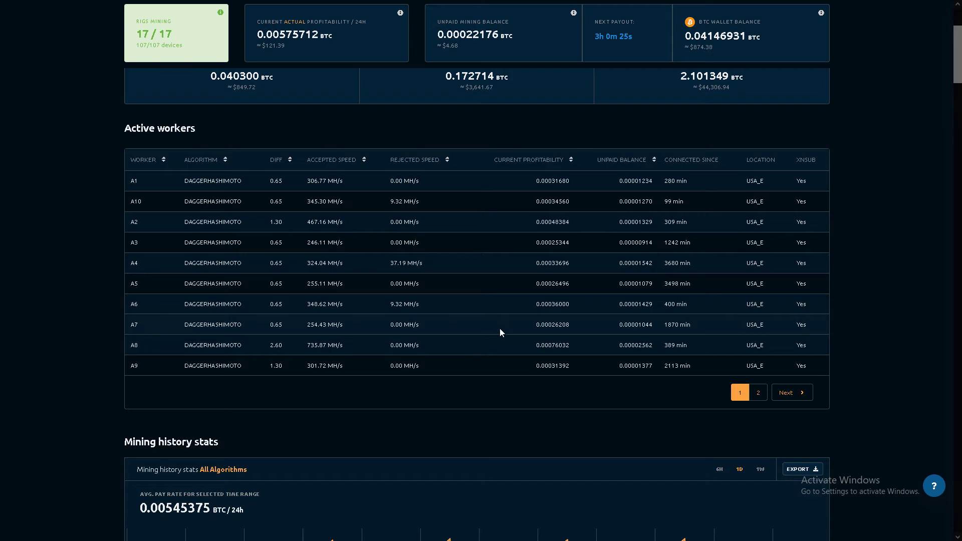
Switch the mining history chart to the 1W range covering 19 to 25 July.
scroll(down, 3)
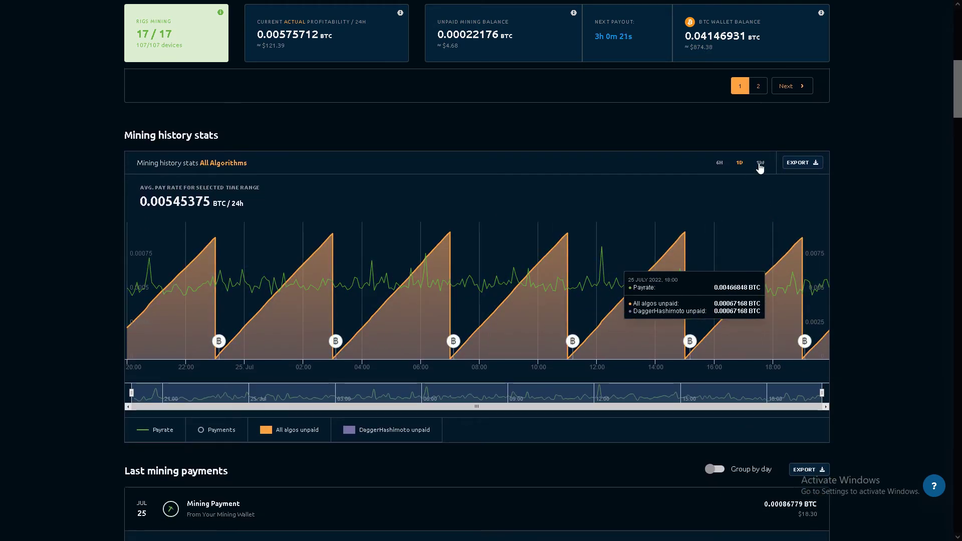
click(758, 162)
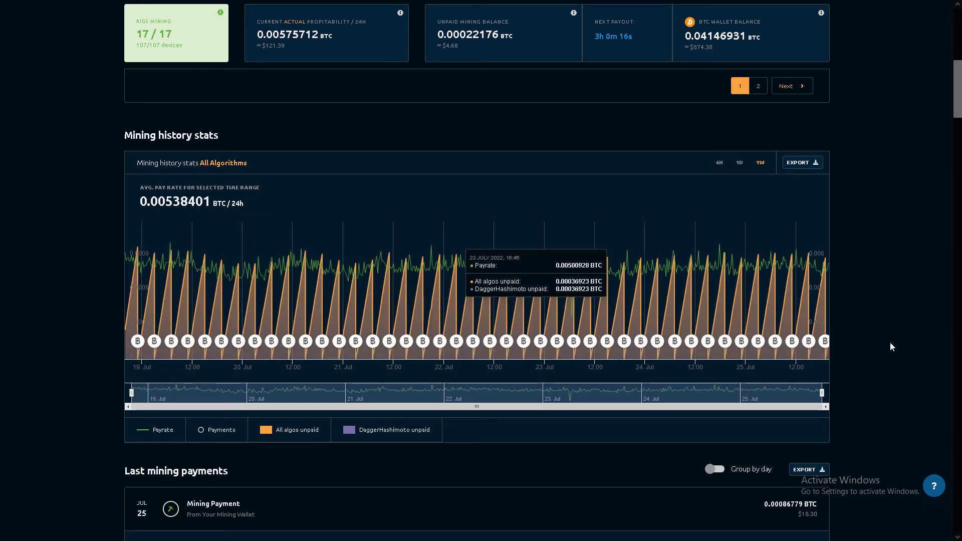
Scroll through the Last mining payments list and back up to the top.
scroll(down, 3)
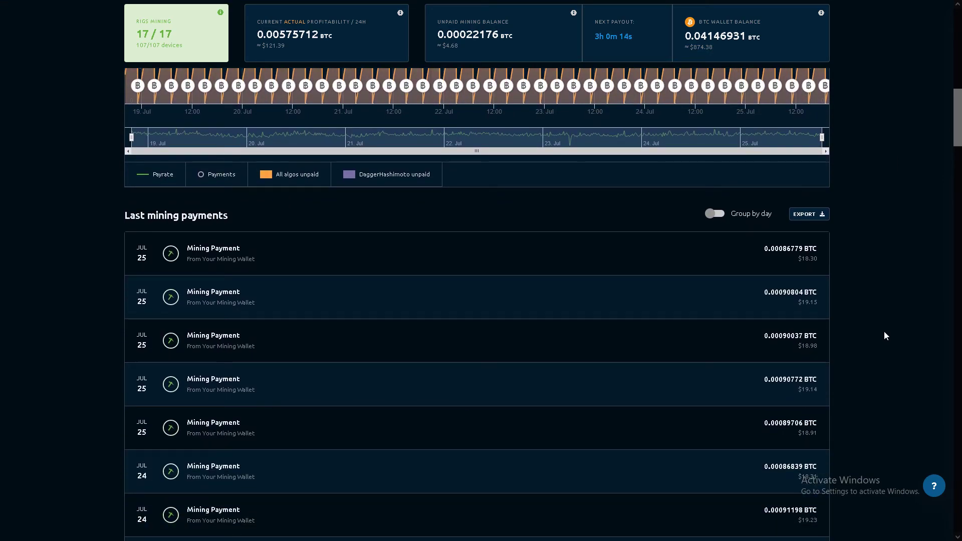
mouse_move(819, 430)
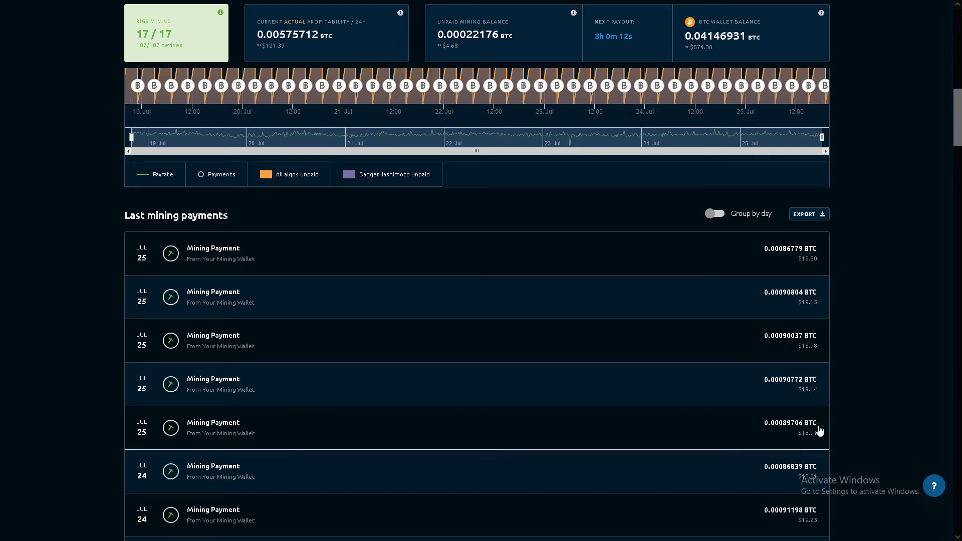
scroll(down, 3)
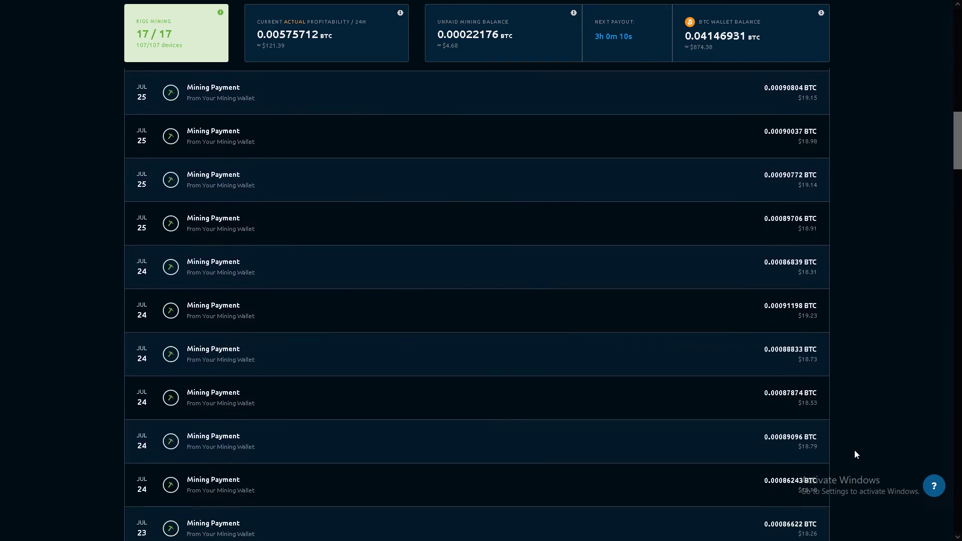
scroll(down, 3)
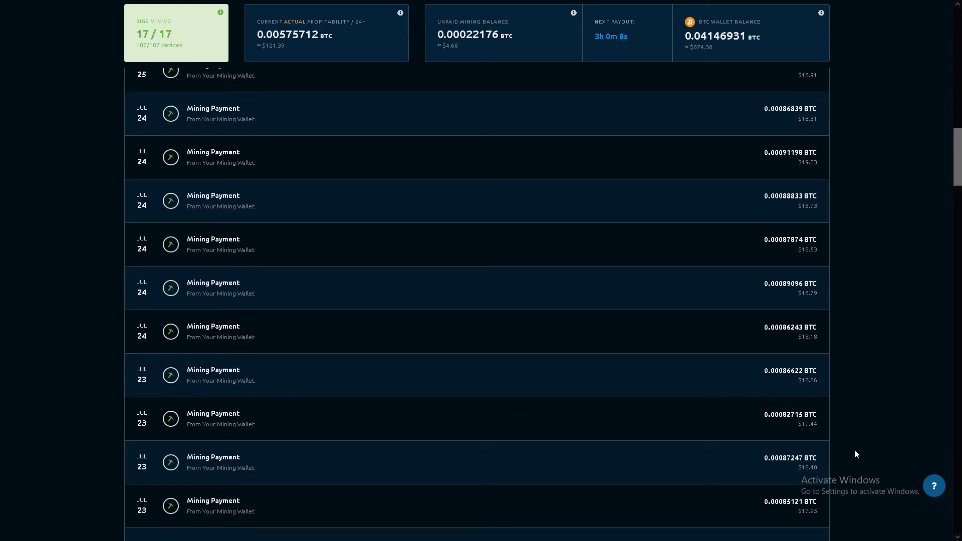
scroll(down, 3)
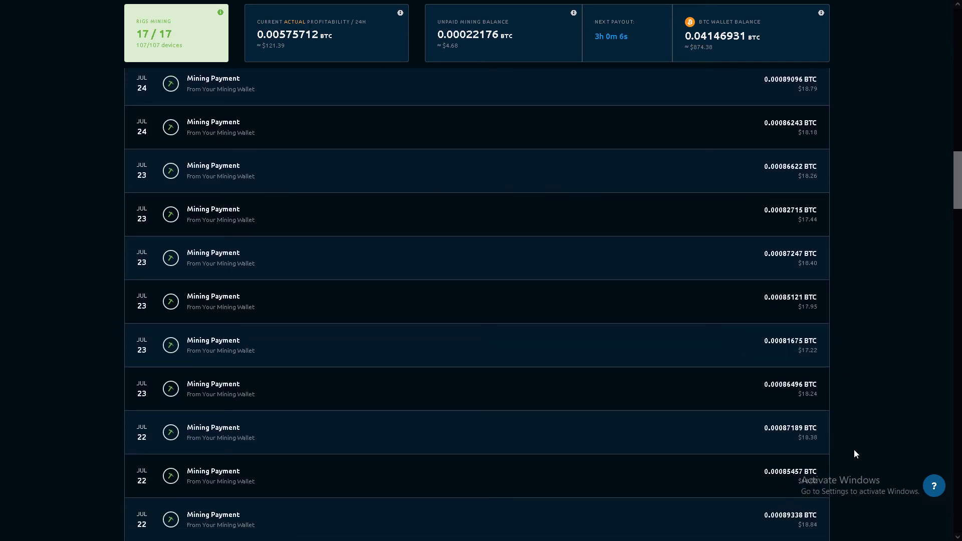
scroll(down, 3)
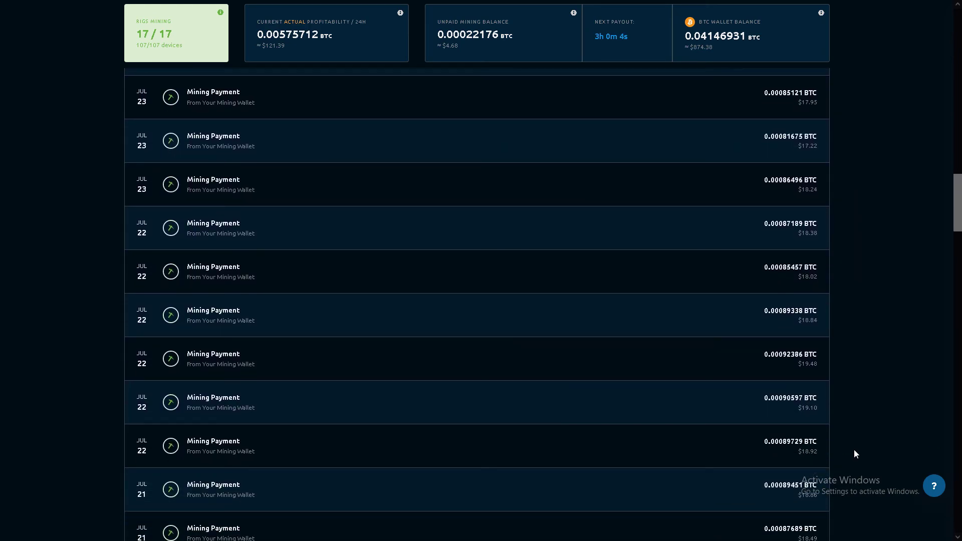
scroll(up, 3)
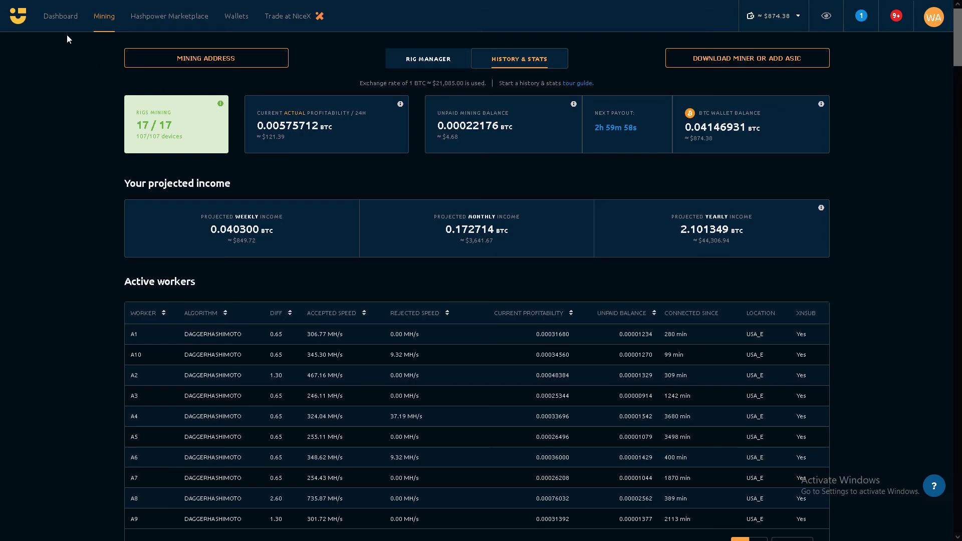
mouse_move(61, 16)
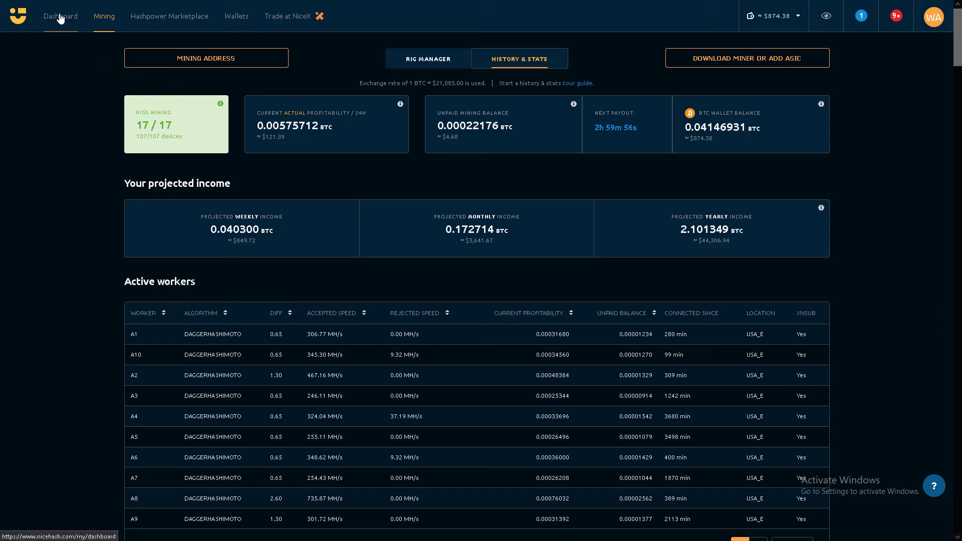
Return to the account dashboard showing 17 active rigs and recent payments.
click(61, 16)
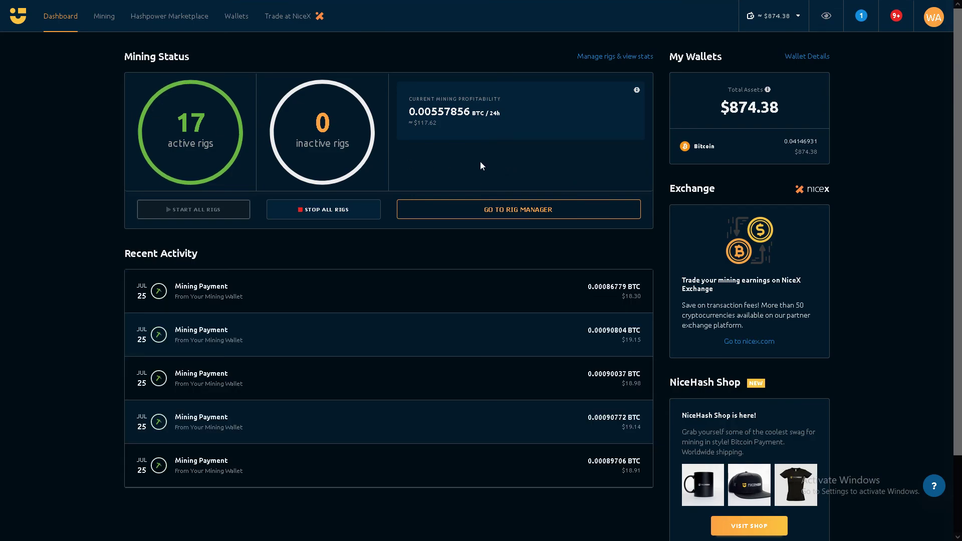
mouse_move(514, 258)
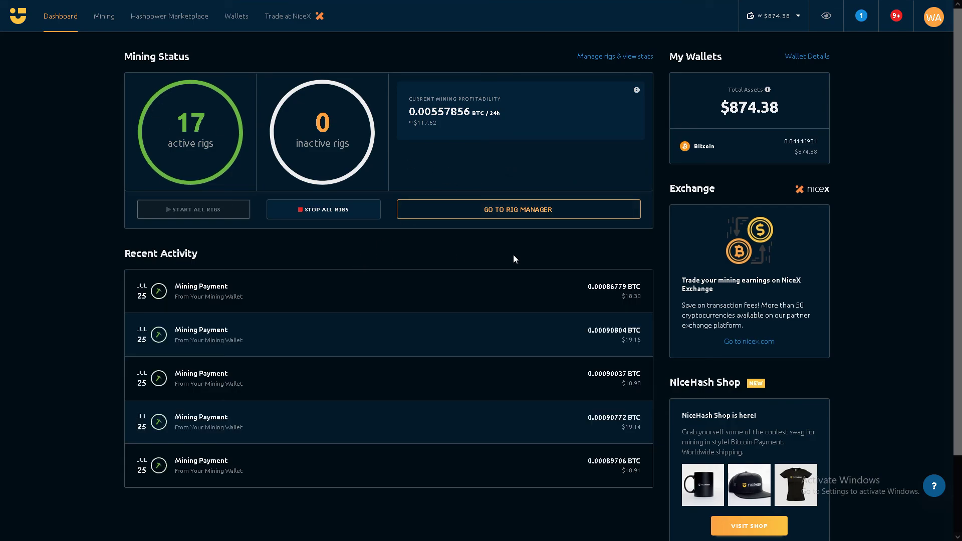
mouse_move(725, 72)
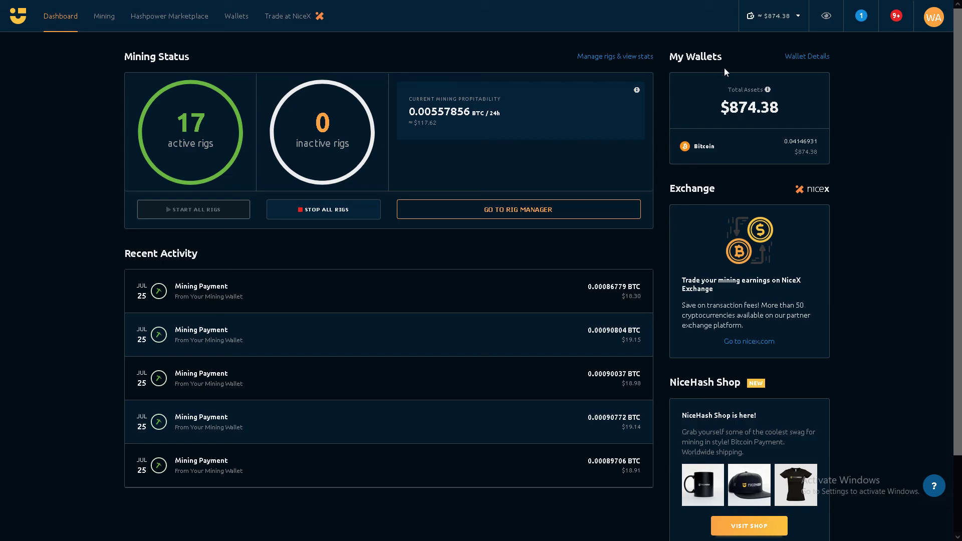
mouse_move(168, 16)
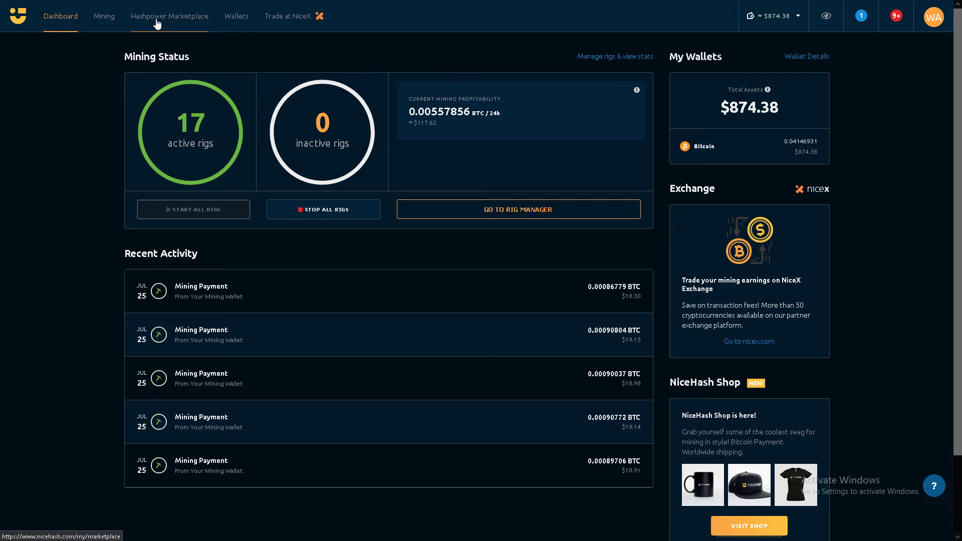
mouse_move(94, 100)
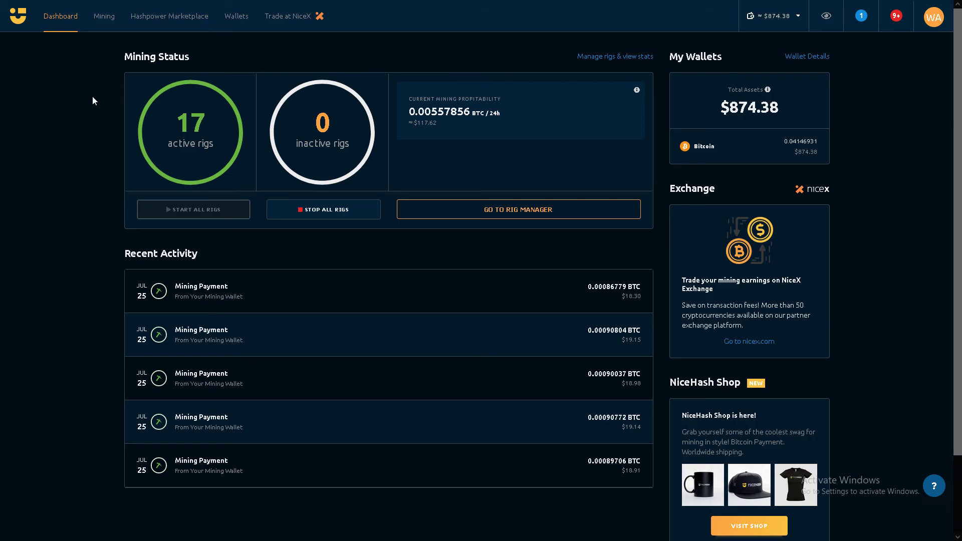
mouse_move(135, 127)
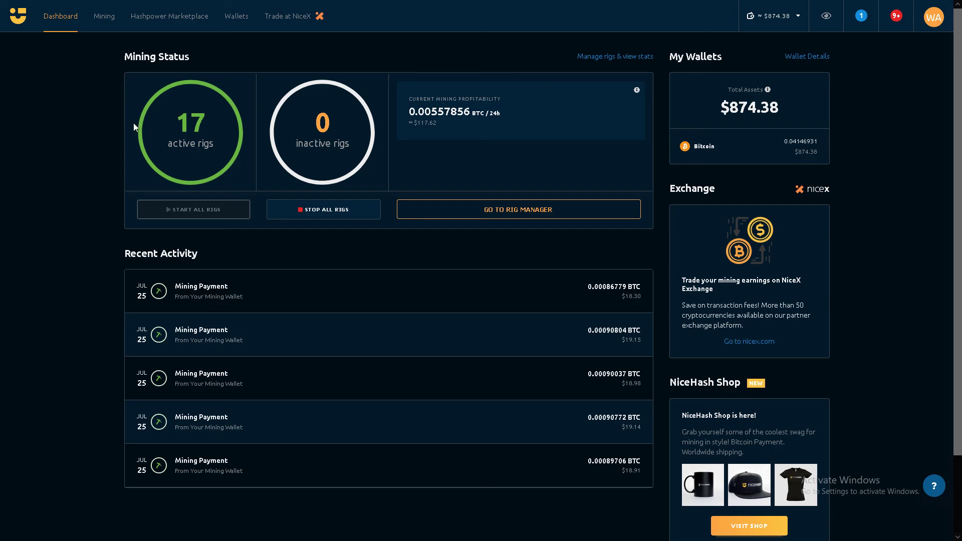